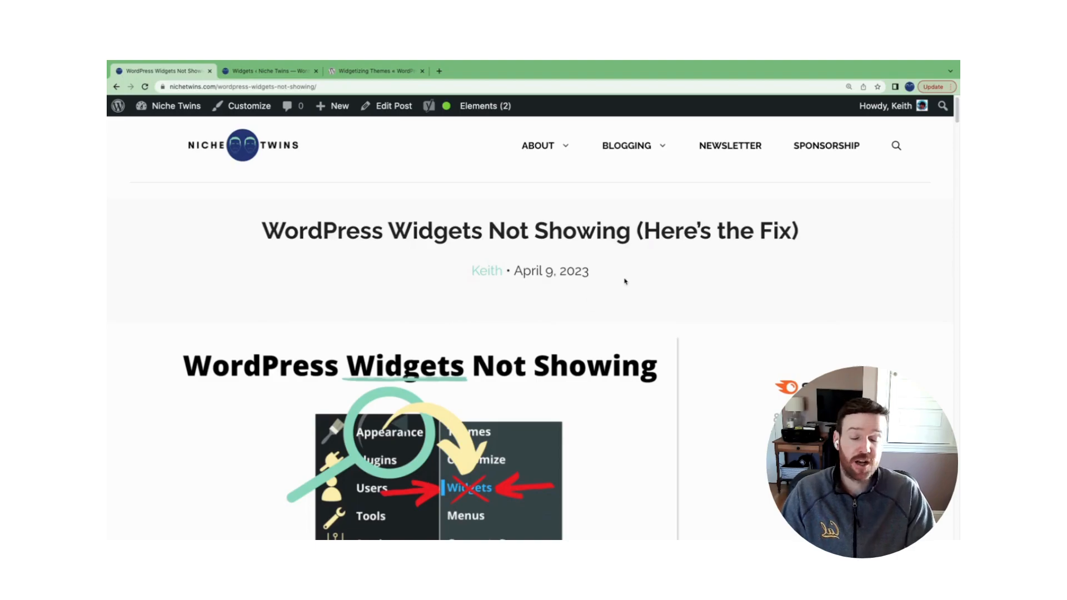
Scroll the article to the 'Widgets Not Showing In Appearance Menu' heading
scroll(down, 3)
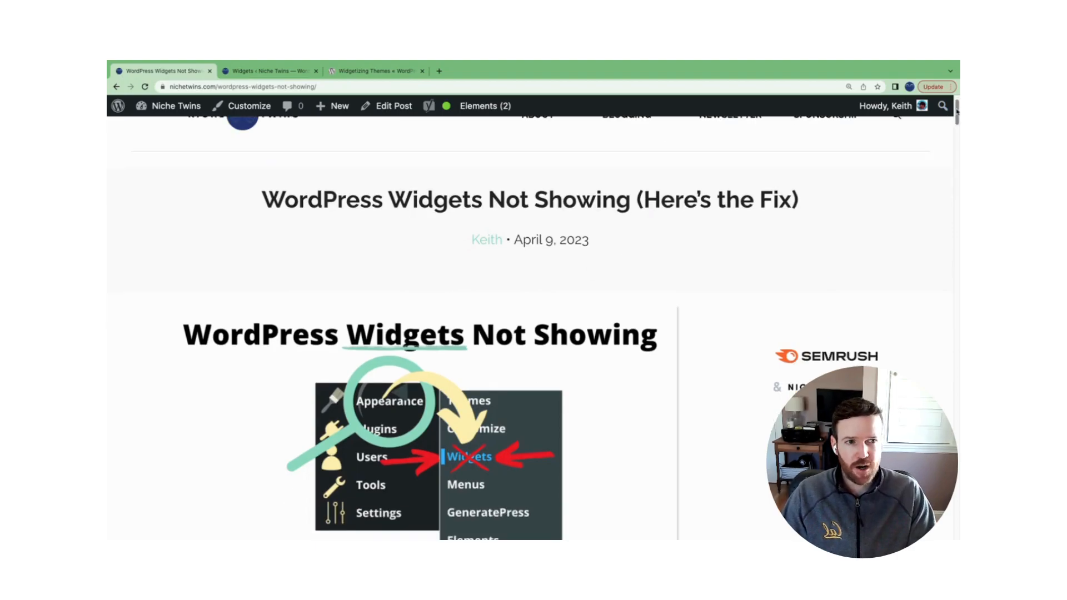
scroll(down, 3)
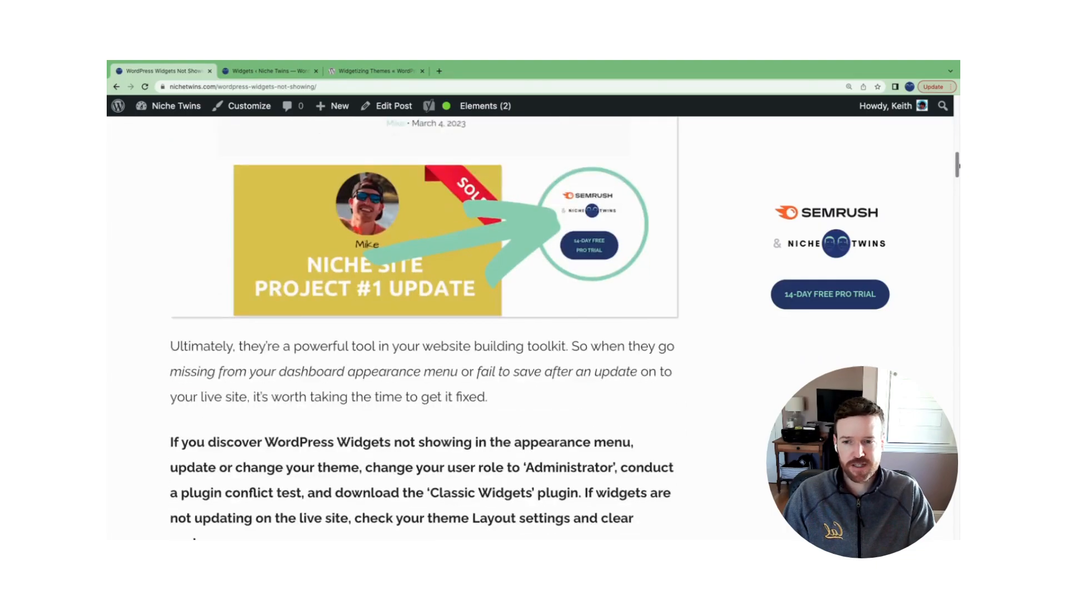
scroll(up, 3)
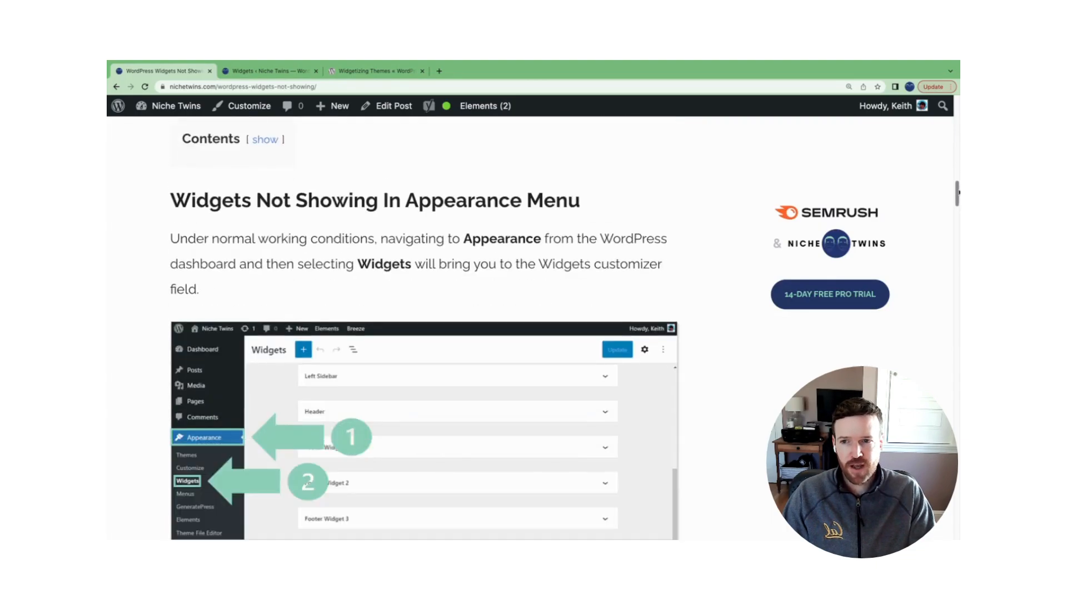
scroll(down, 3)
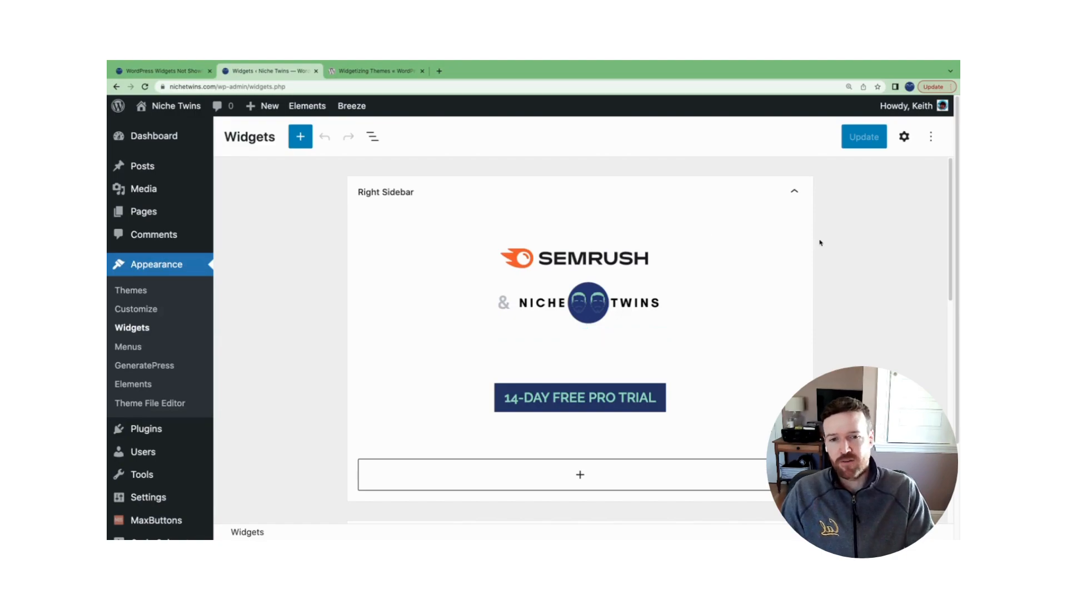
mouse_move(362, 223)
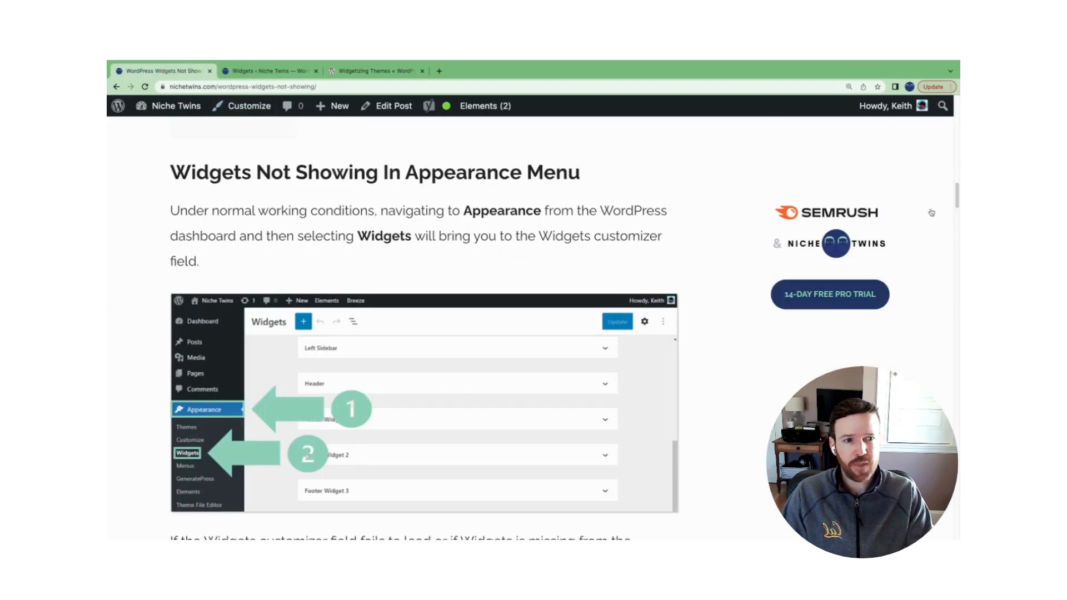
Scroll down to the 'Update Or Change Your Theme' heading and its quoted widget-aware error message
scroll(down, 3)
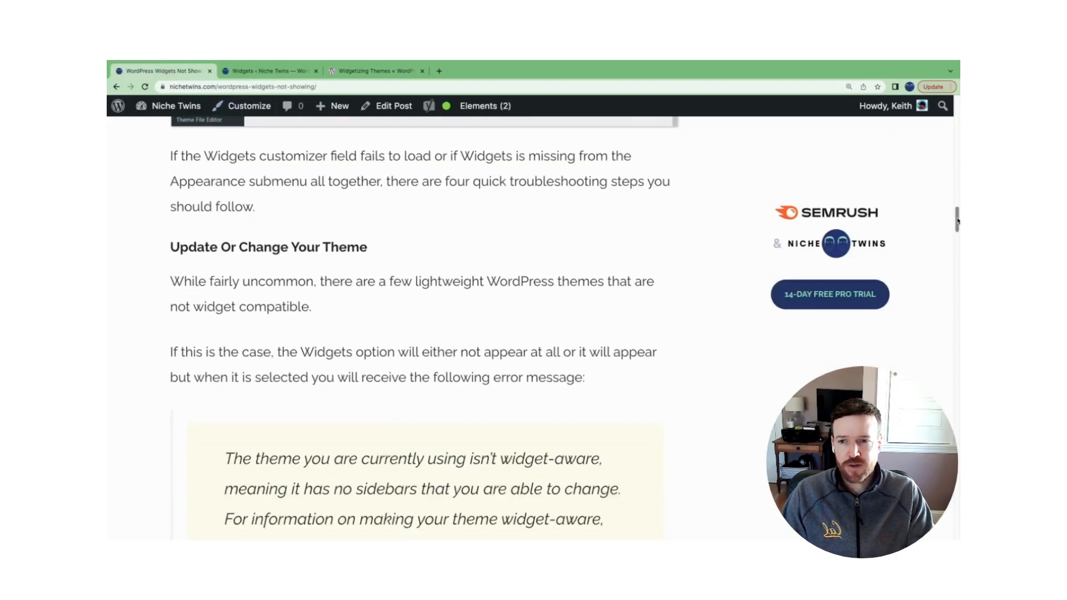
scroll(down, 3)
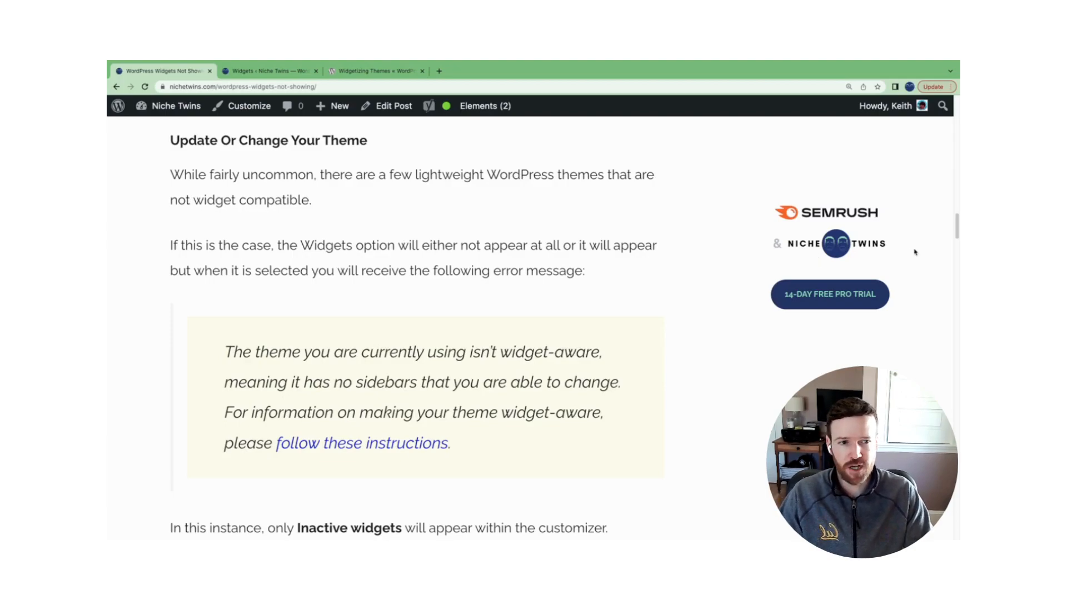
scroll(down, 3)
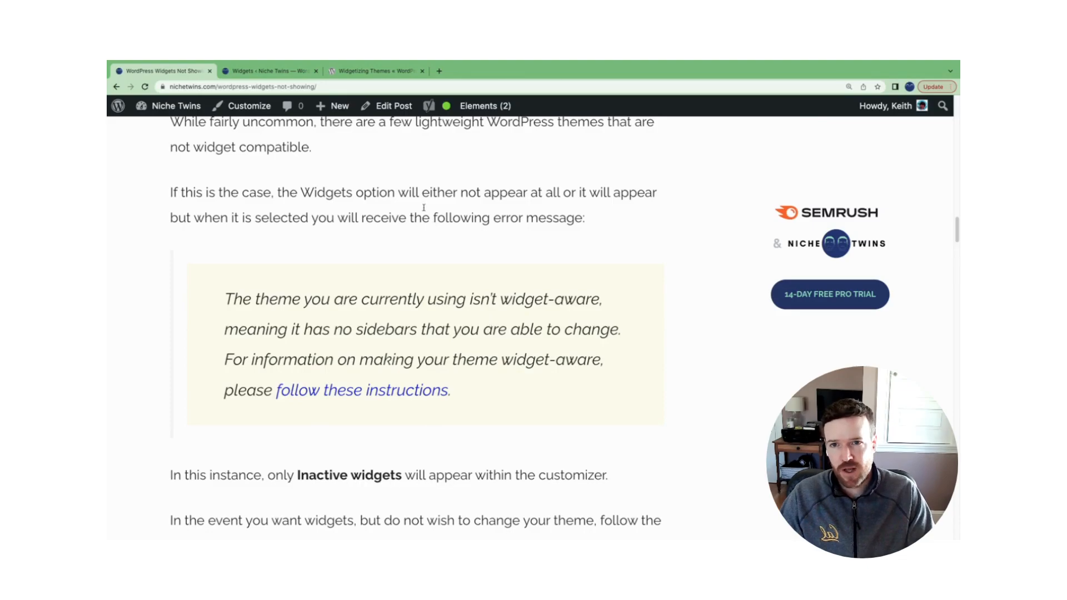
Follow the 'follow these instructions' link to the Codex Widgetizing Themes page
click(376, 71)
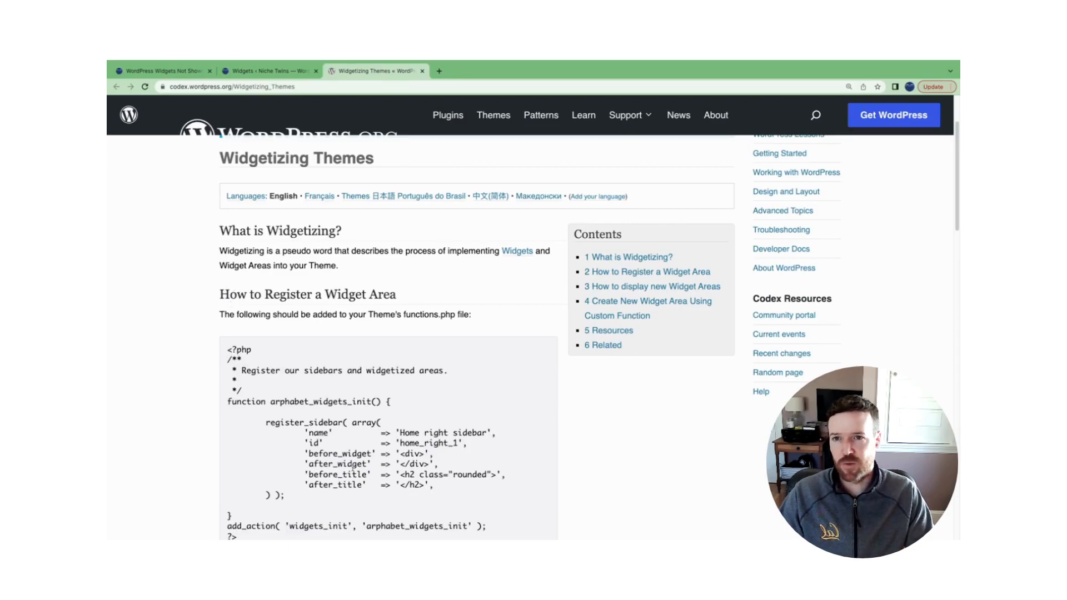
Return to the Widgets admin tab and go to Appearance > Theme File Editor for GeneratePress
click(268, 70)
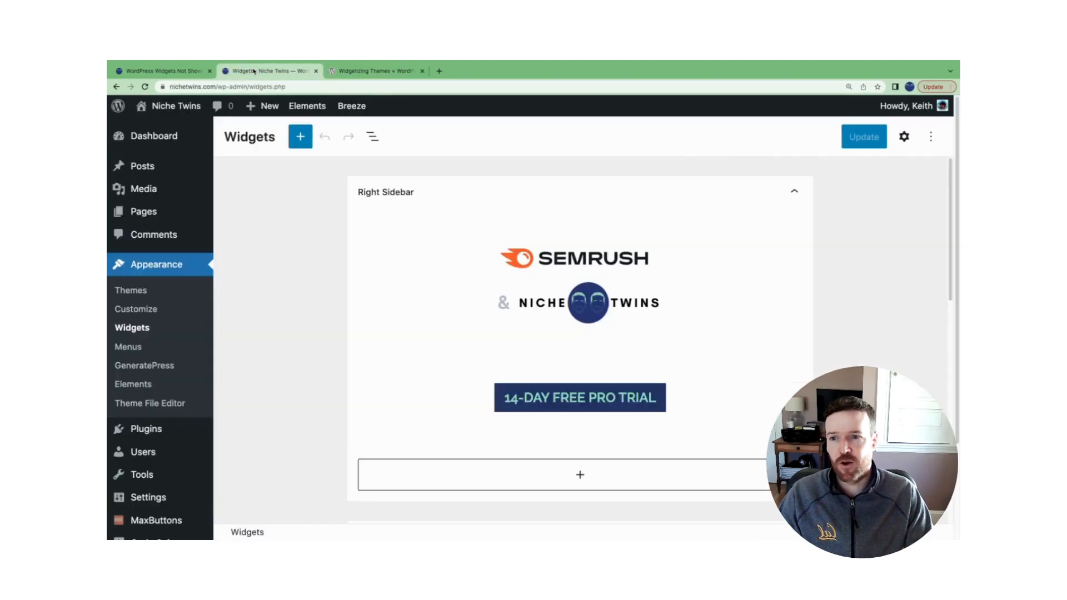
mouse_move(271, 298)
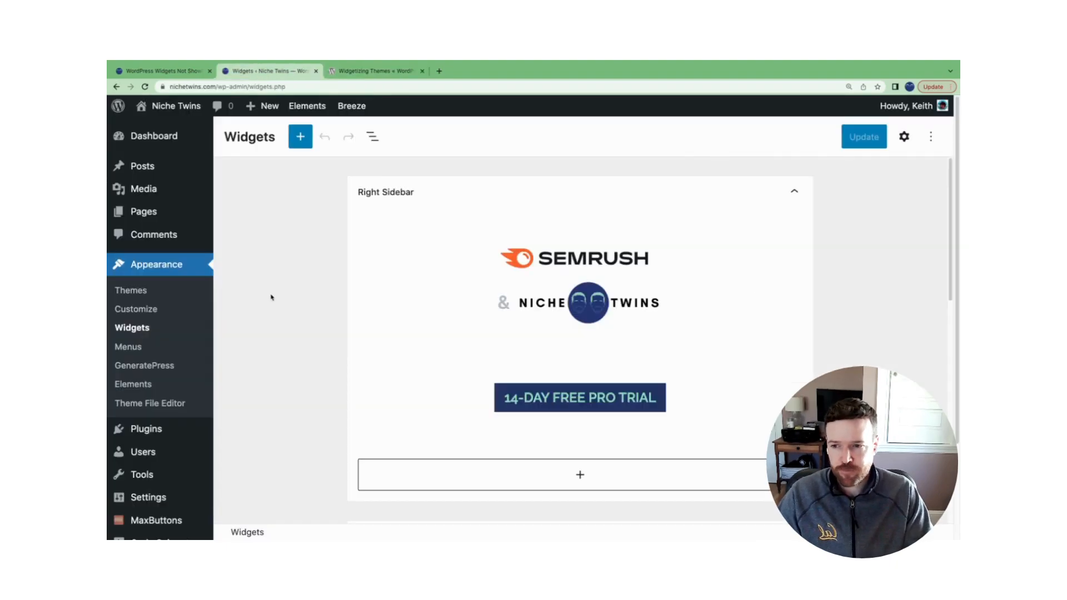
mouse_move(149, 403)
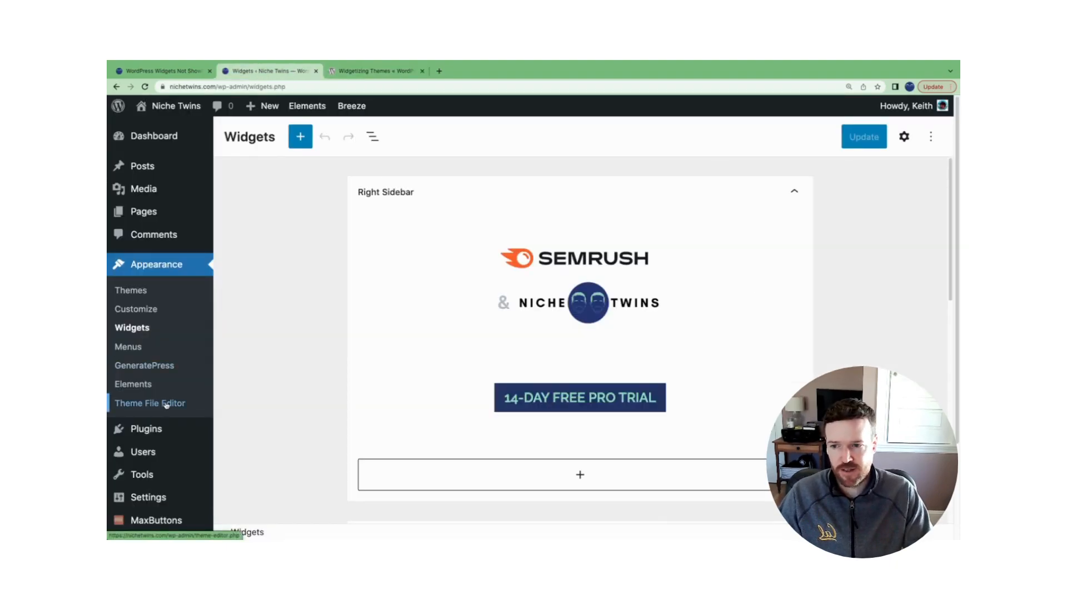
click(150, 403)
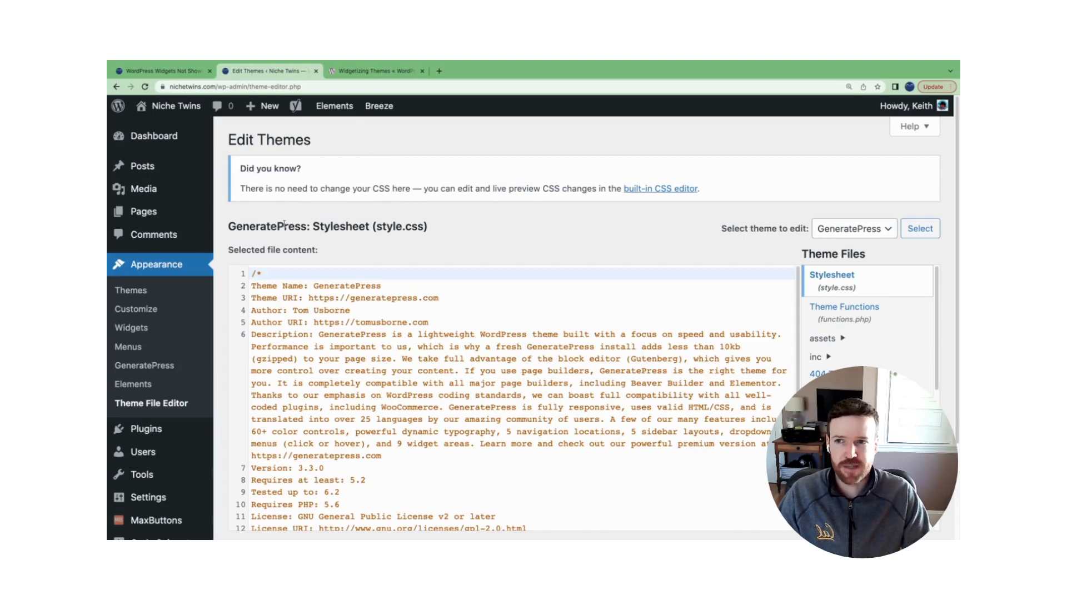
Return to the troubleshooting article and scroll to 'Confirm Your User Role Designation'
click(162, 70)
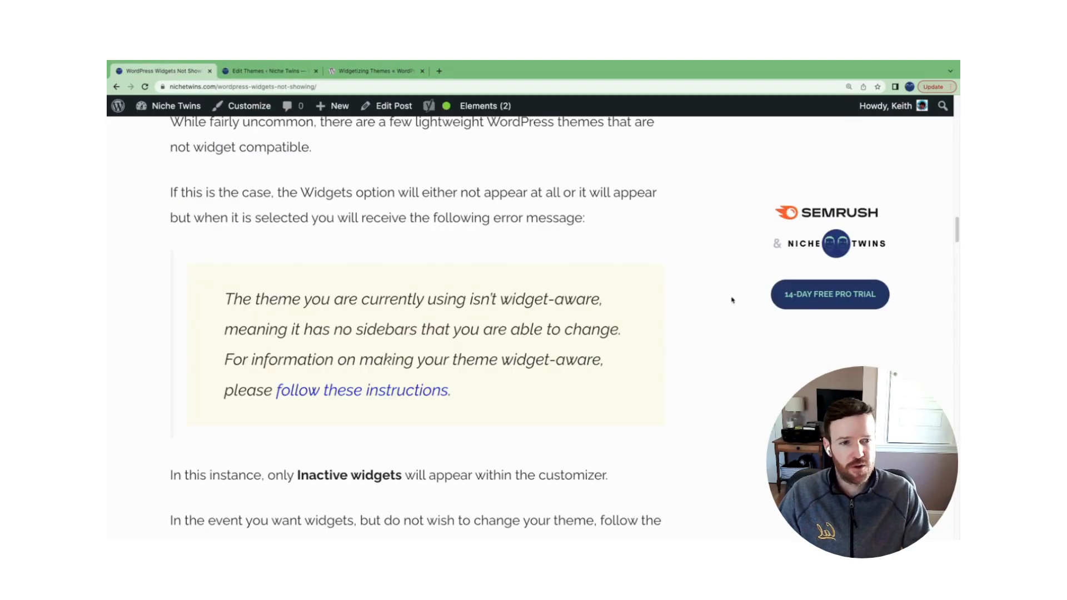
scroll(down, 3)
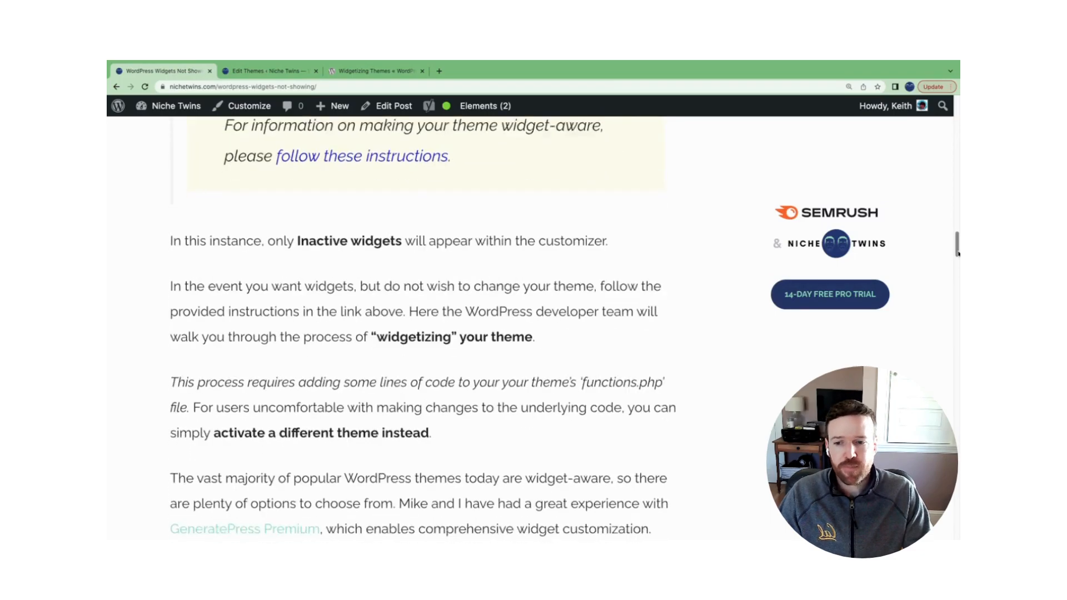
scroll(down, 3)
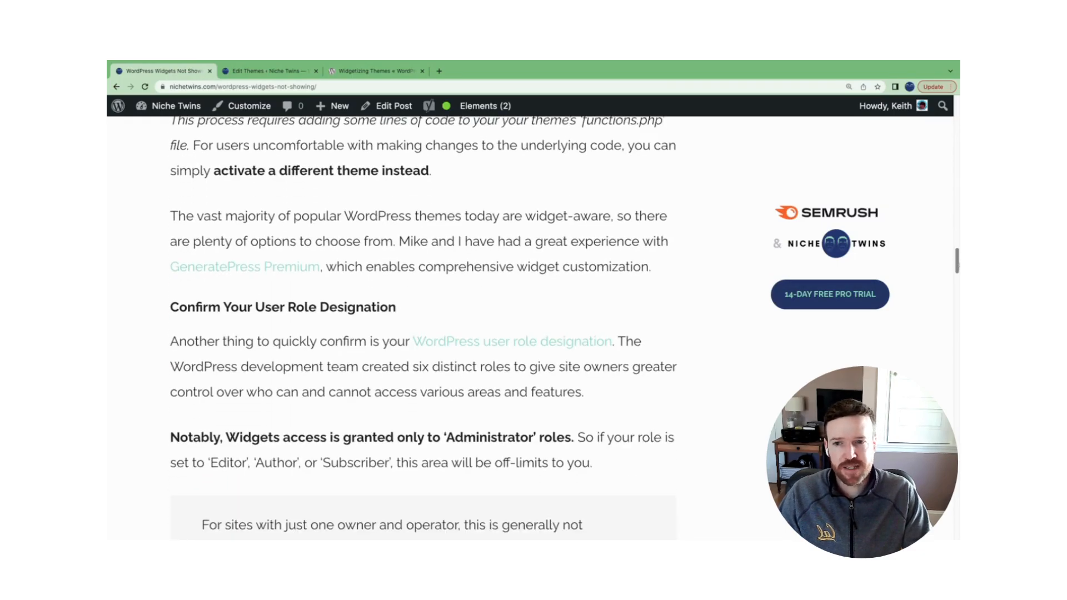
scroll(down, 3)
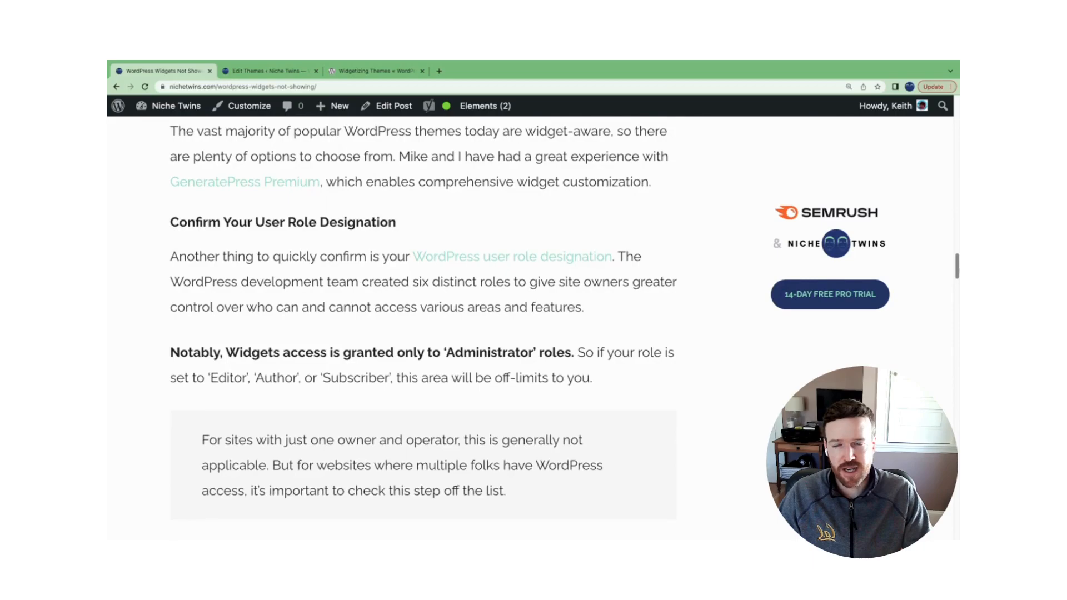
scroll(down, 3)
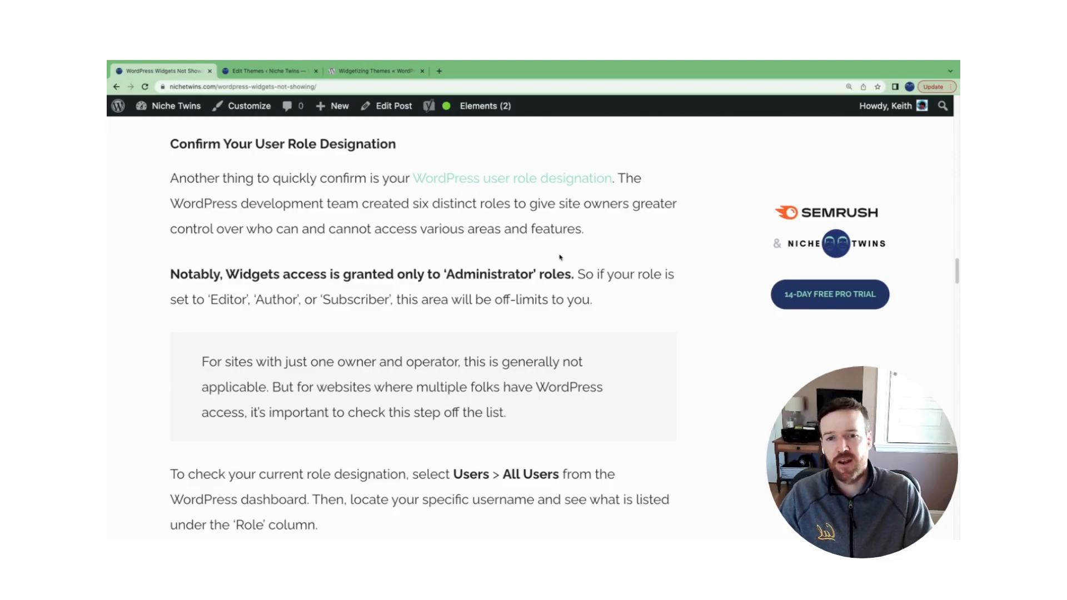
scroll(down, 3)
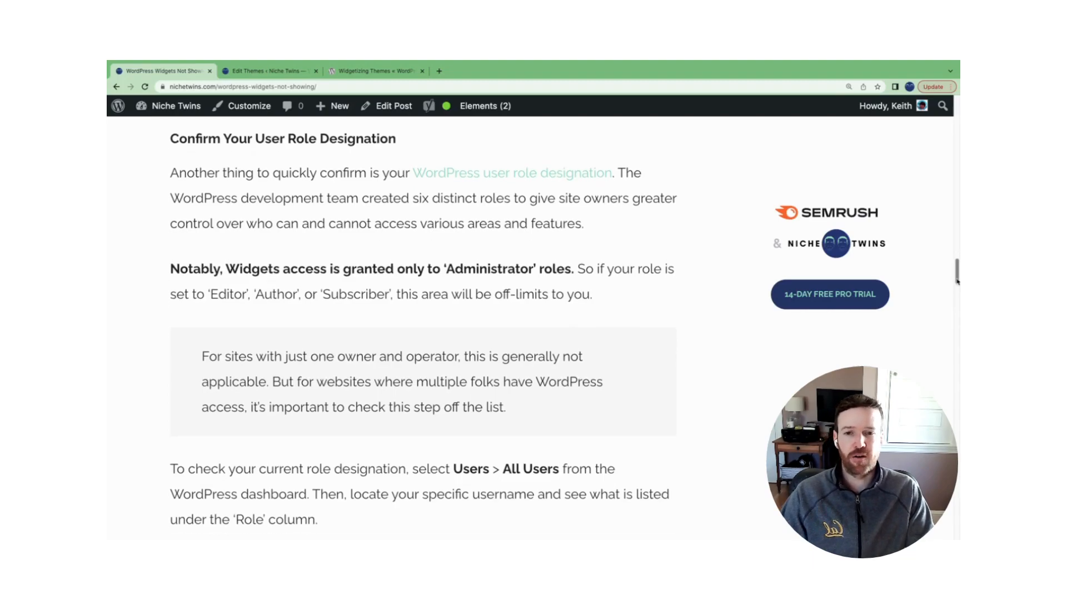
scroll(down, 3)
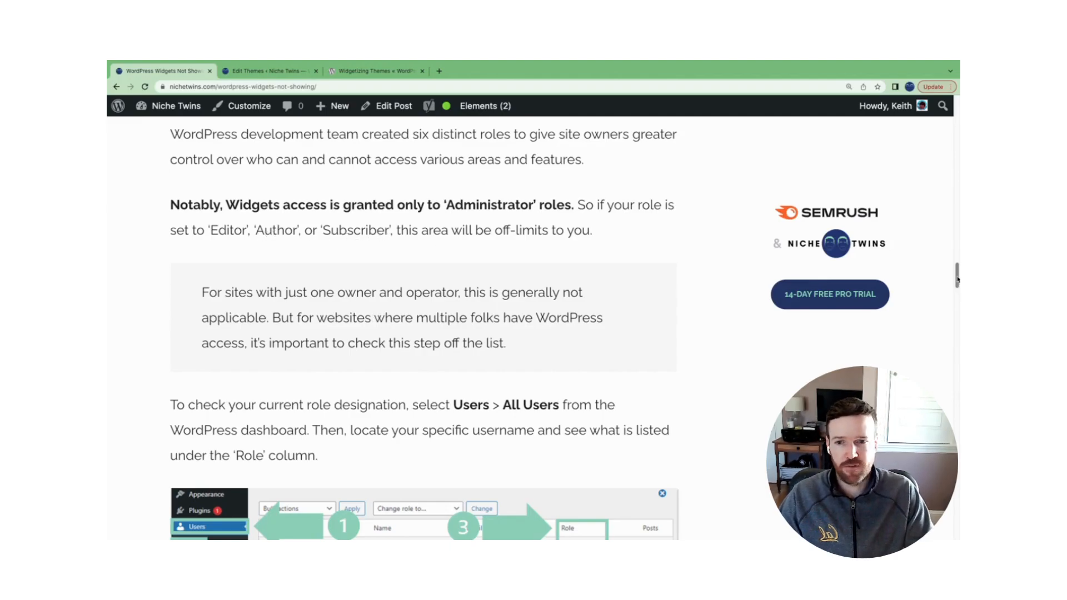
Scroll to the Users > All Users screenshot with the Role column and onward
scroll(down, 3)
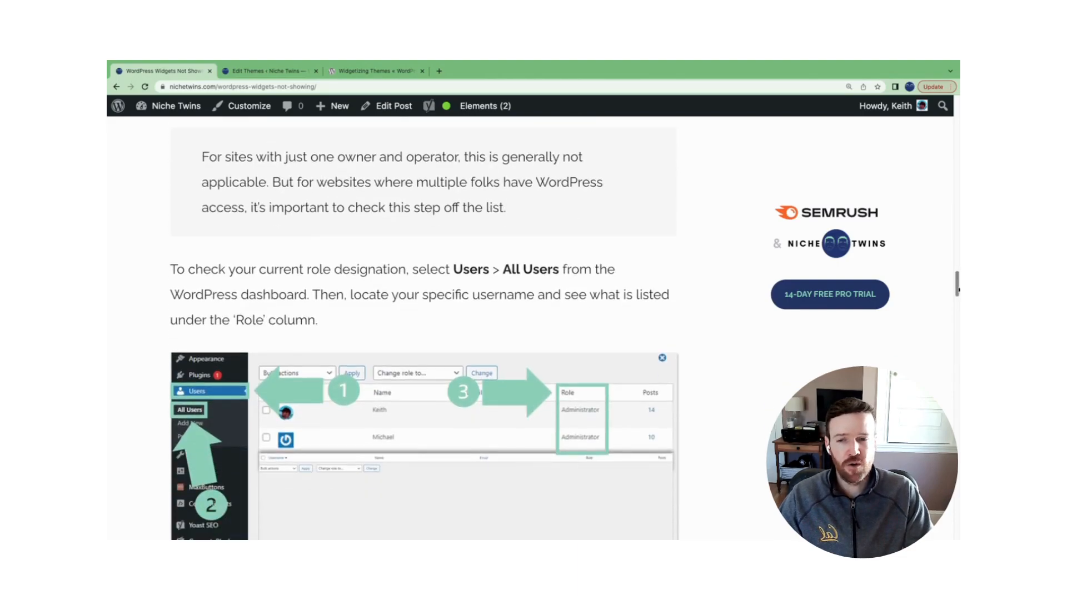
scroll(down, 3)
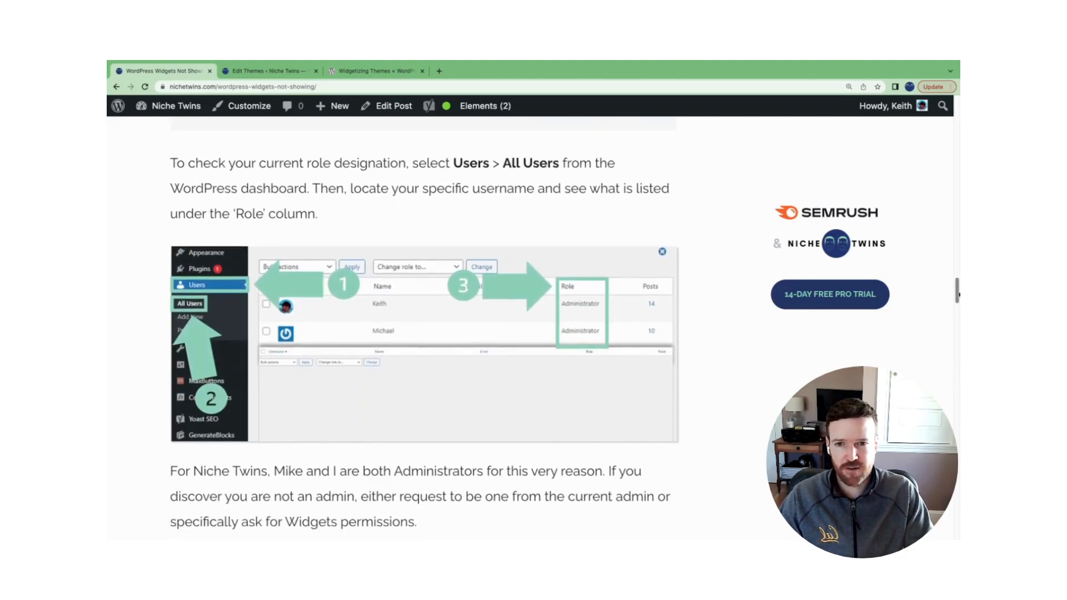
scroll(down, 3)
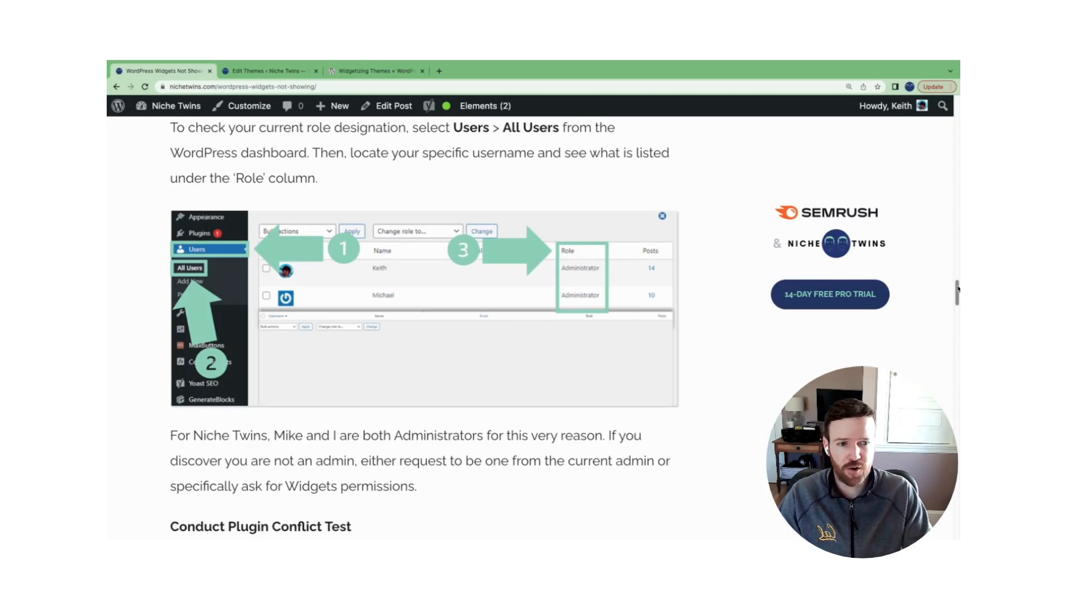
scroll(down, 3)
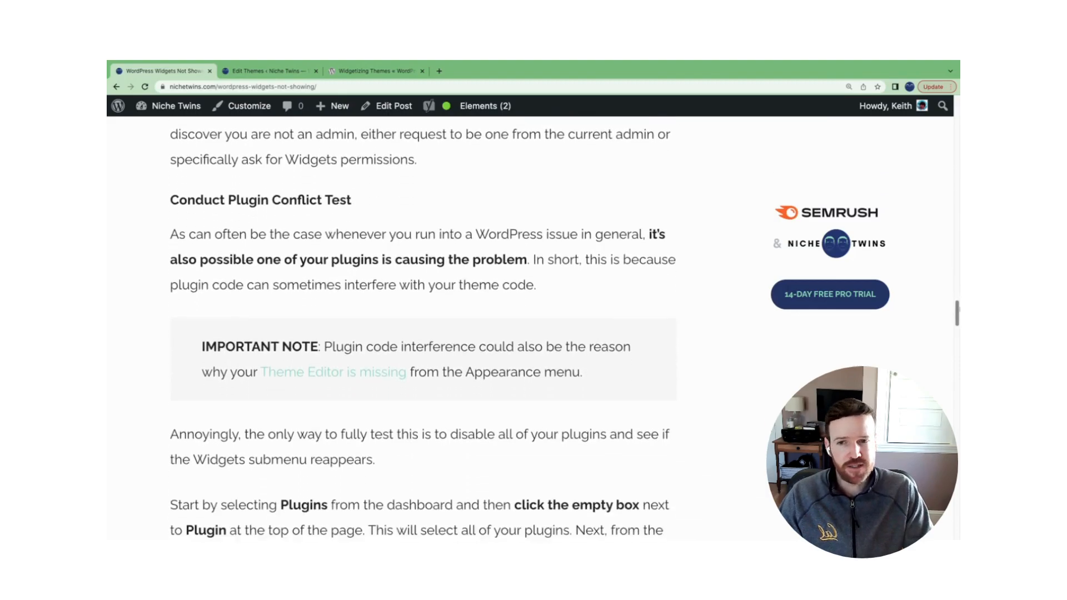
Scroll to 'Conduct Plugin Conflict Test', then switch to the Edit Themes admin tab
scroll(down, 3)
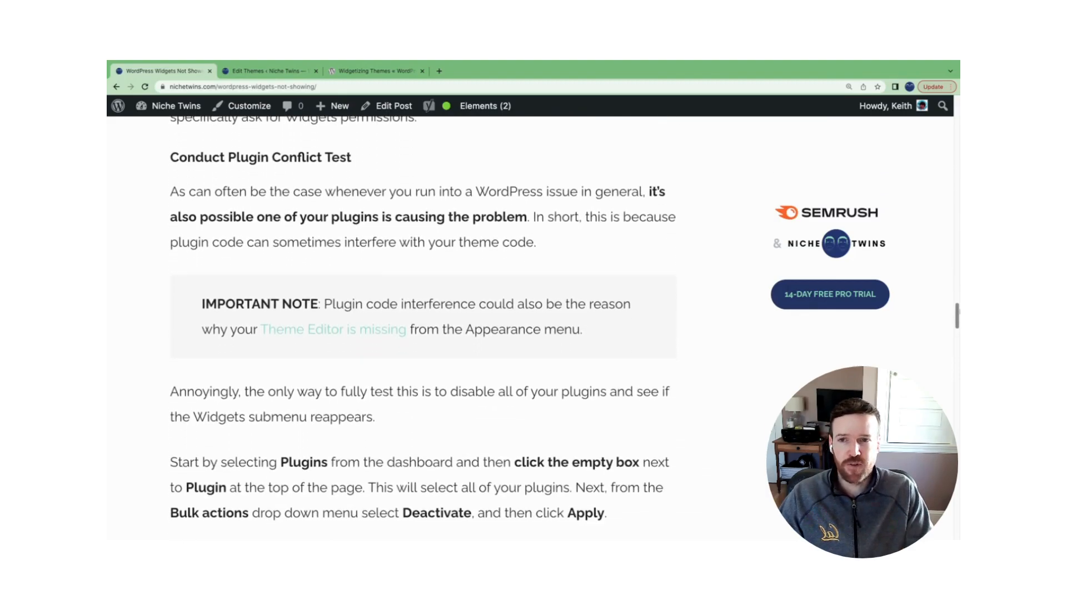
scroll(down, 3)
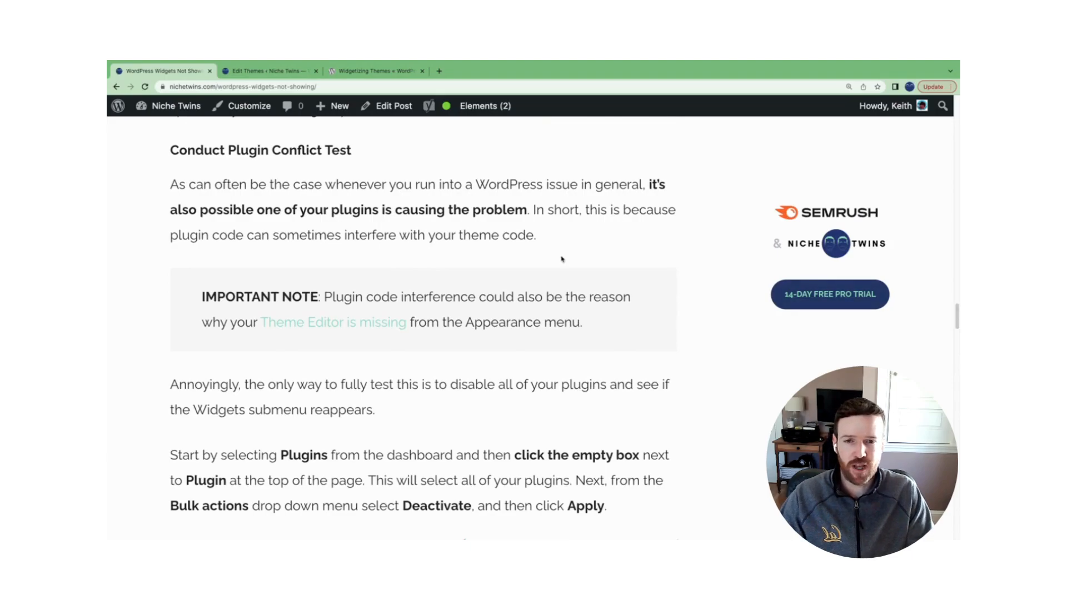
mouse_move(551, 234)
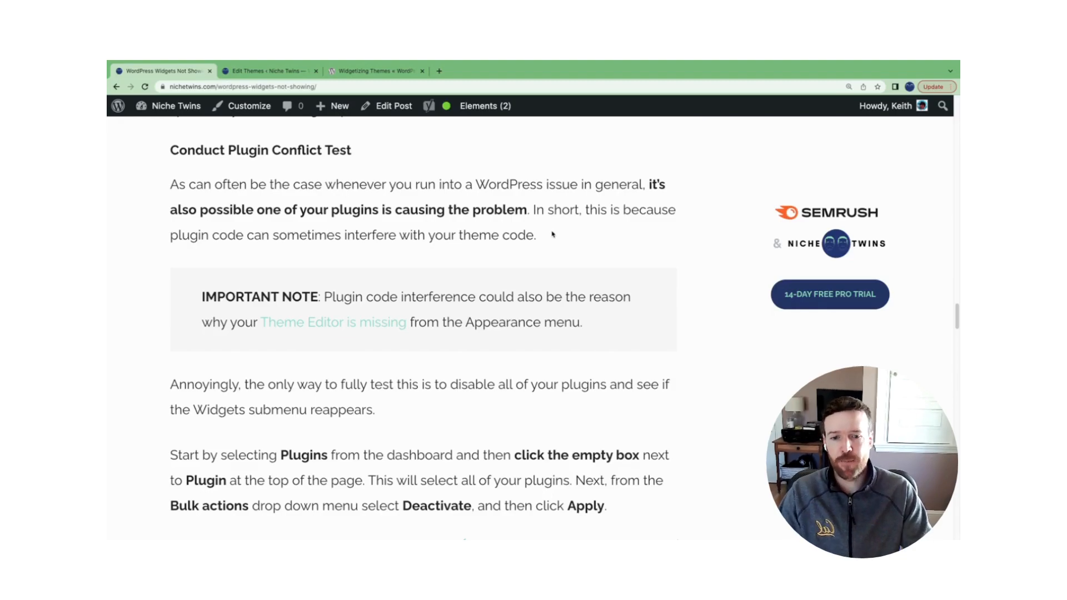
mouse_move(500, 273)
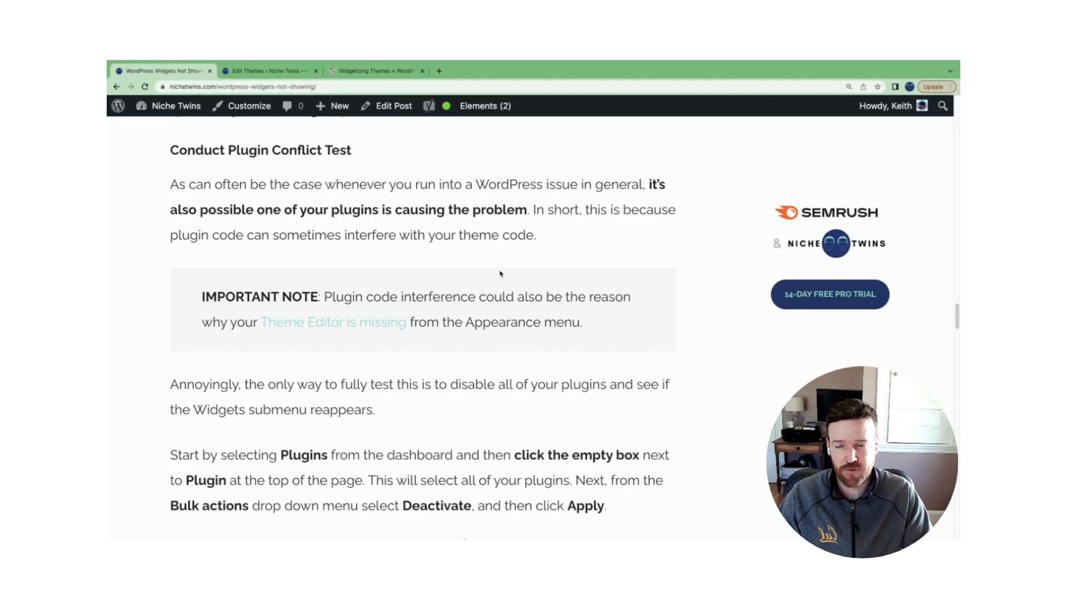
mouse_move(301, 232)
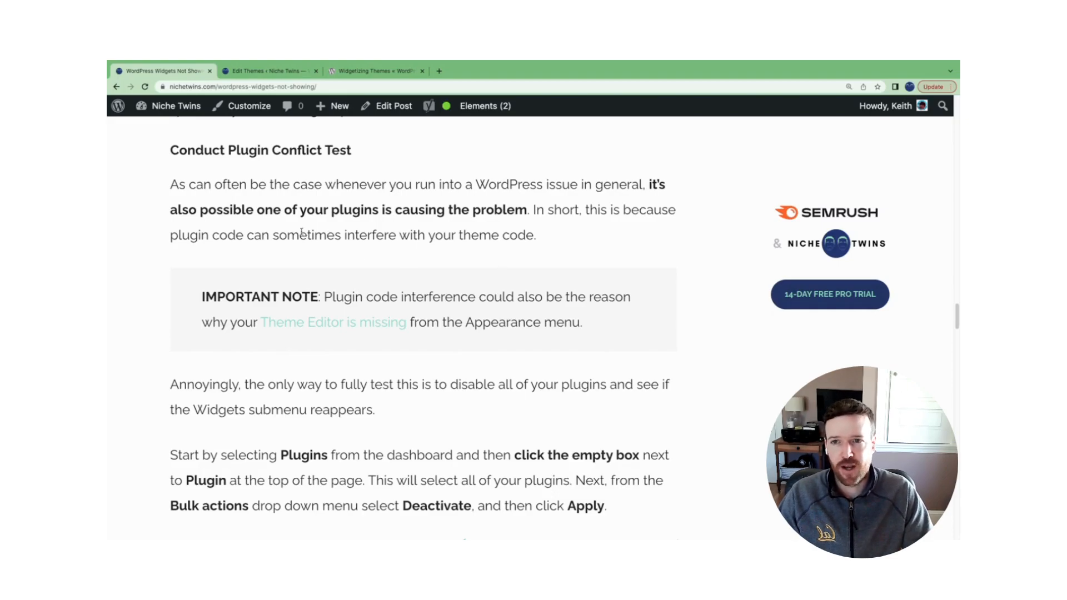
click(269, 71)
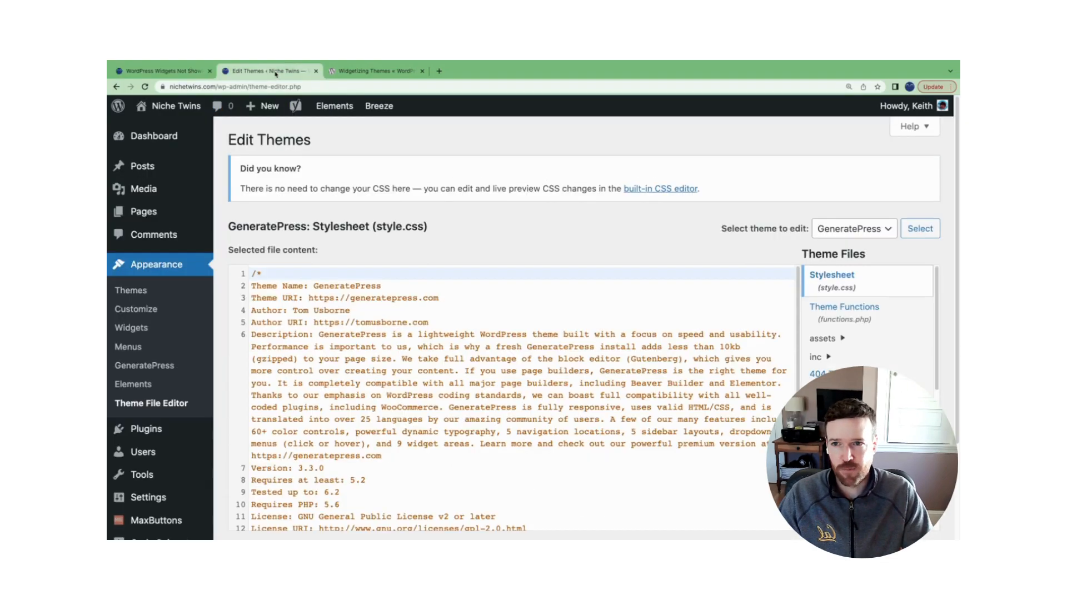
mouse_move(153, 234)
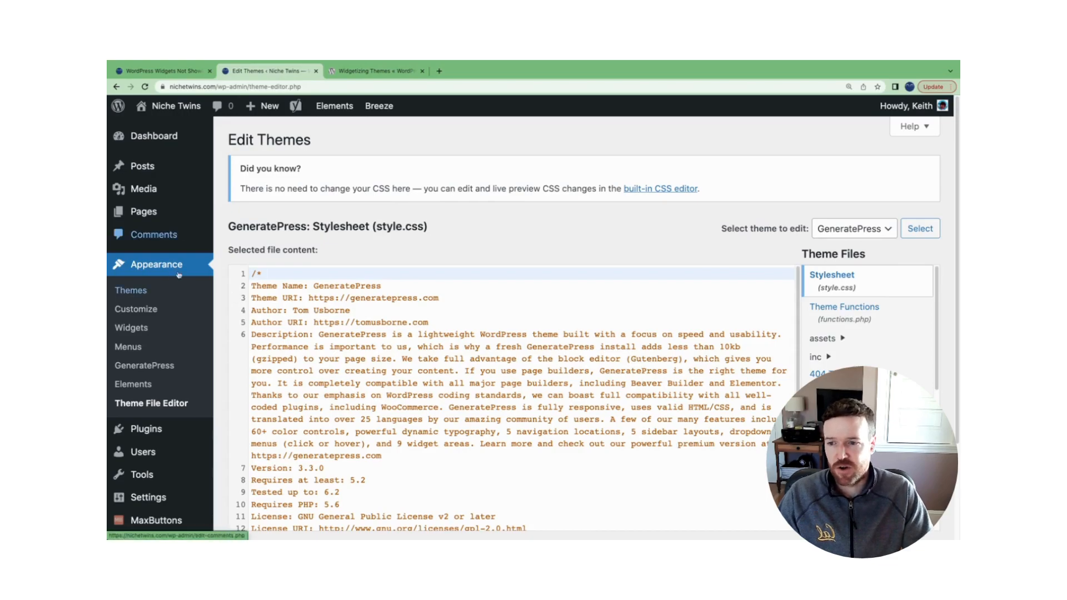
mouse_move(144, 428)
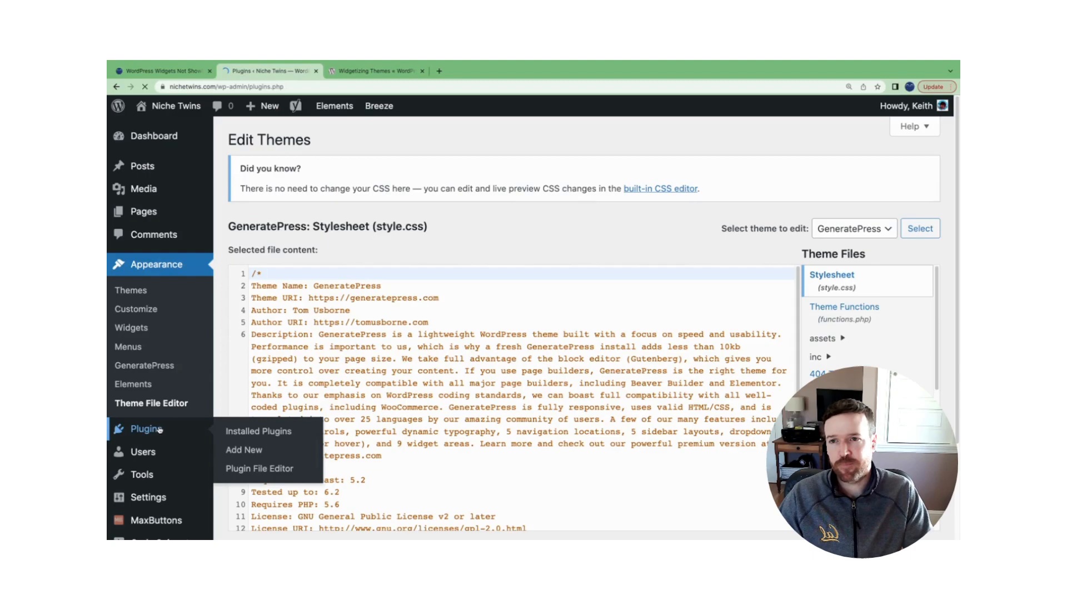
Go to Plugins > Installed Plugins to list all 11 active plugins
click(258, 430)
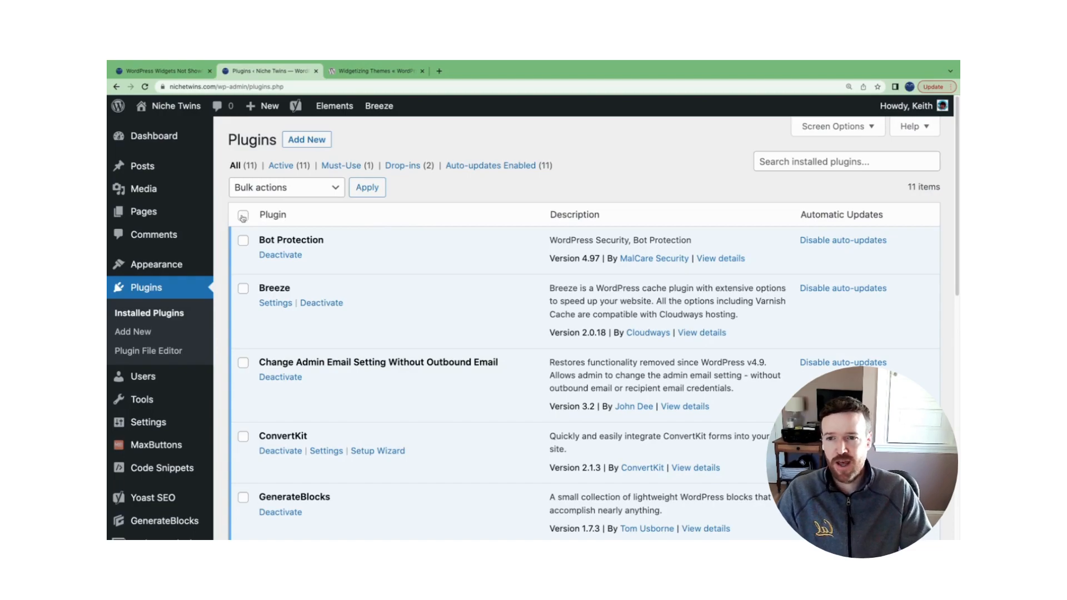
Check all 11 plugins via the header checkbox and show the Bulk actions choices
click(243, 215)
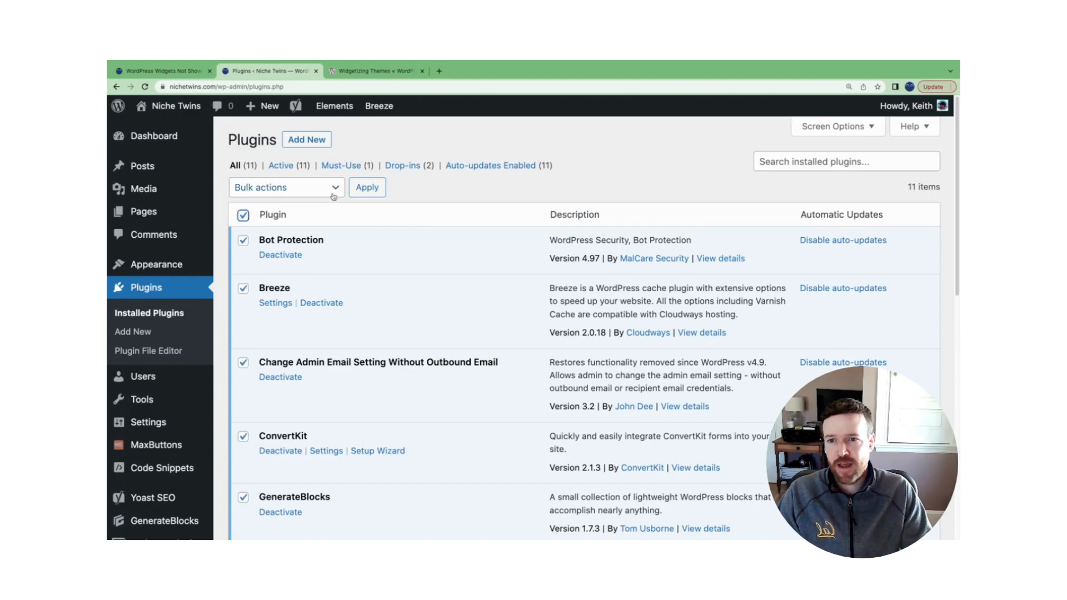
click(284, 188)
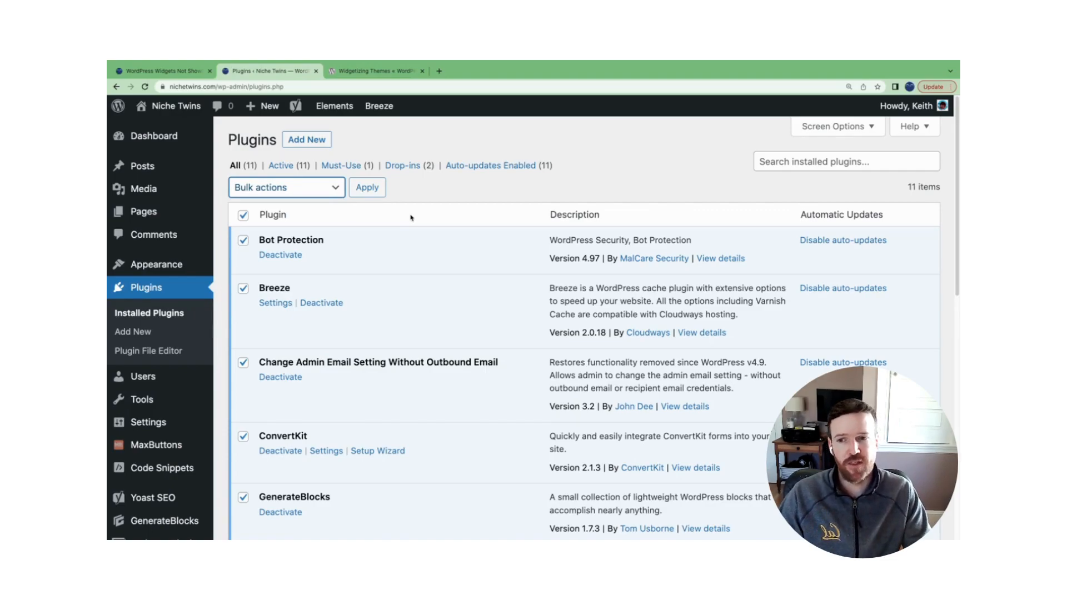
mouse_move(425, 231)
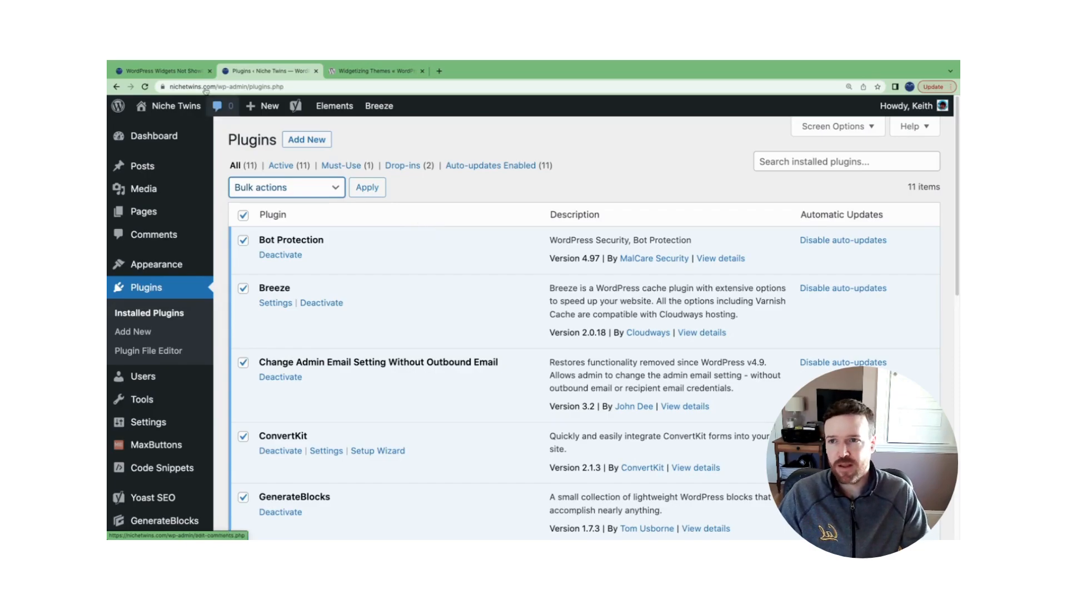
Read the article's conflict test and Classic Widgets sections, then return to the Plugins tab
click(161, 71)
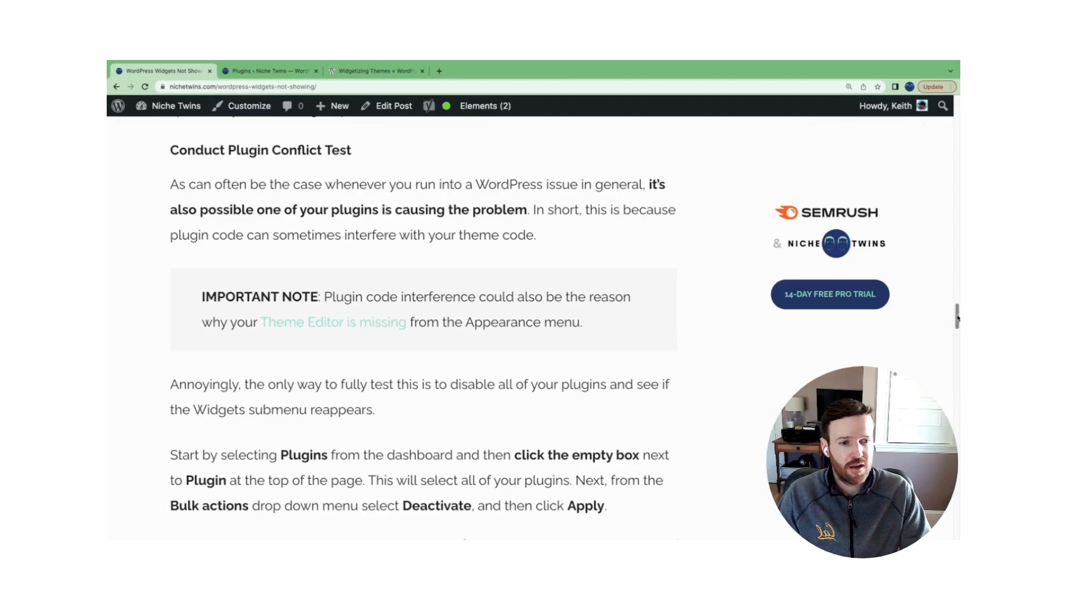
scroll(down, 3)
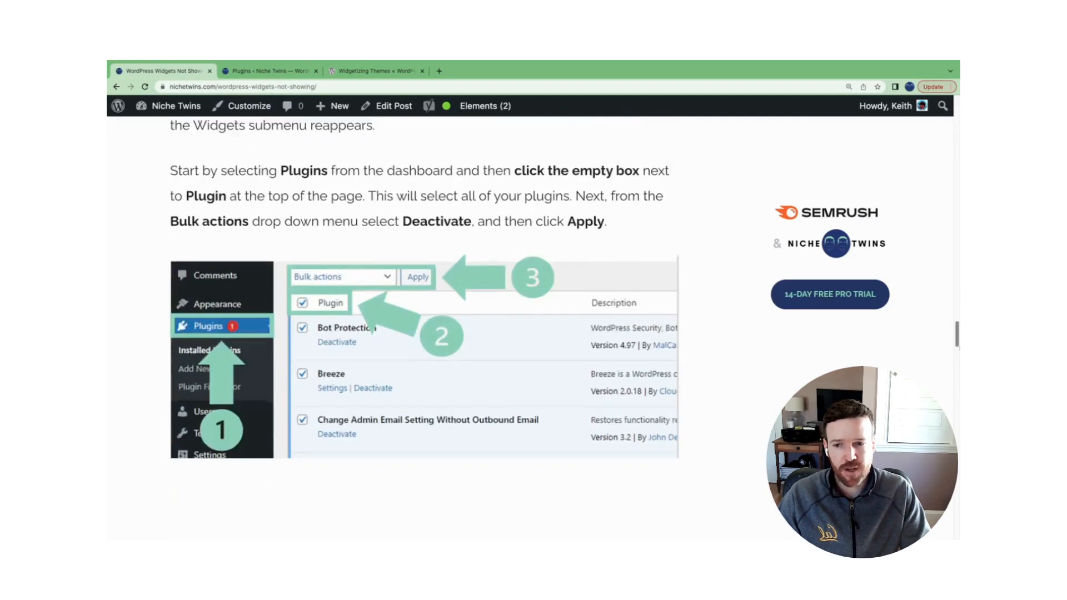
scroll(down, 3)
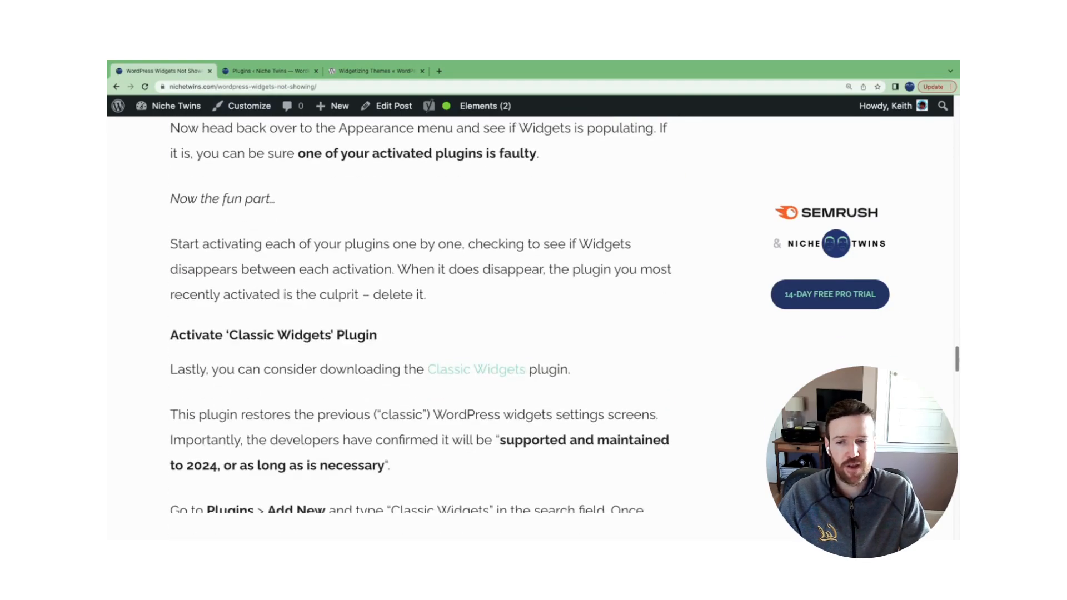
scroll(down, 3)
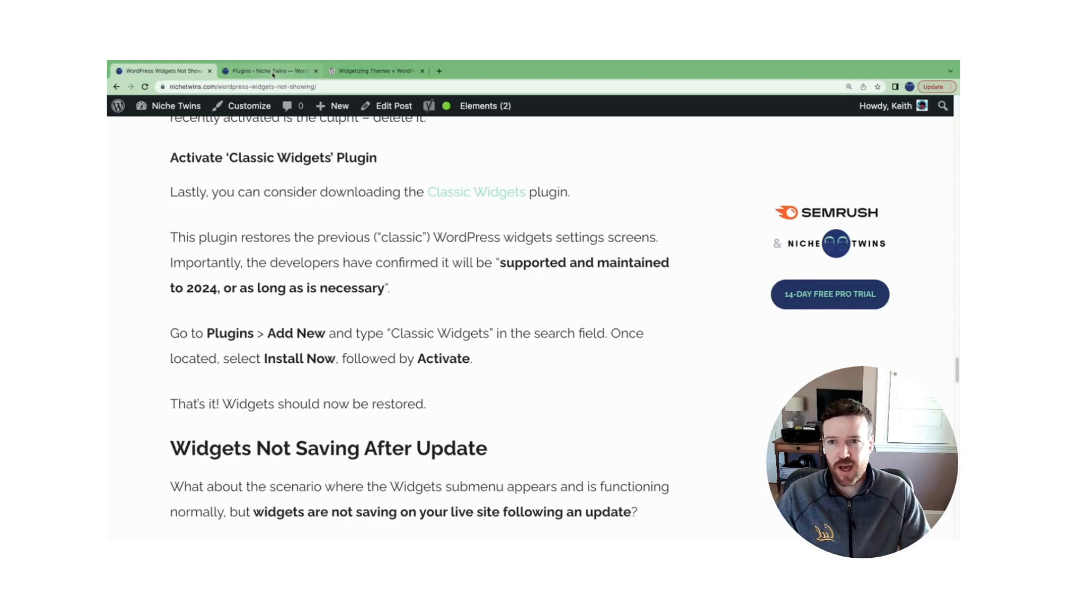
click(269, 70)
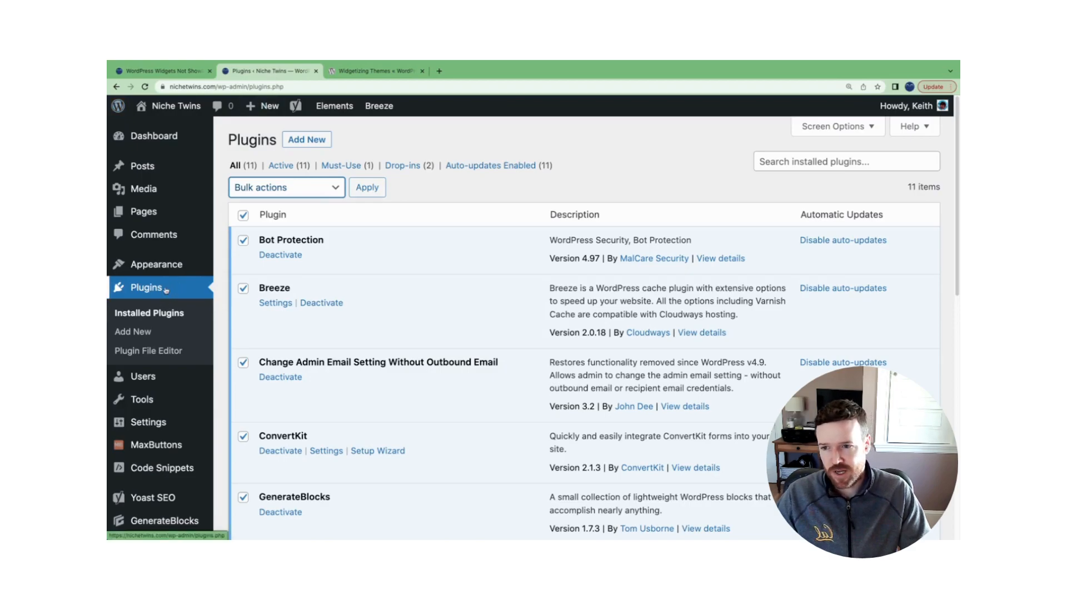
Go to Plugins > Add New to reach the Add Plugins page
click(133, 331)
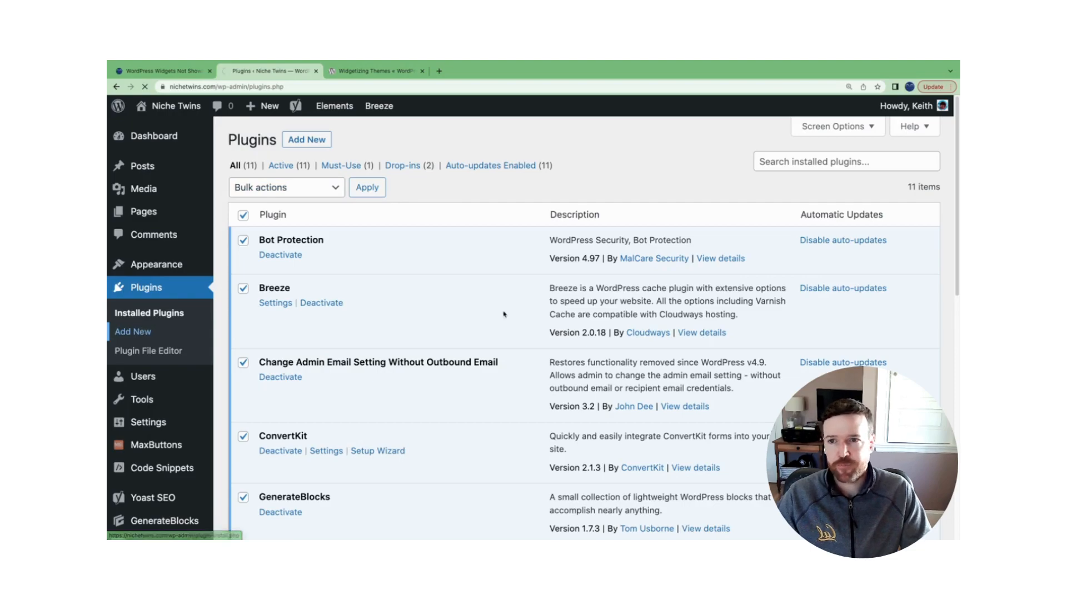
click(306, 142)
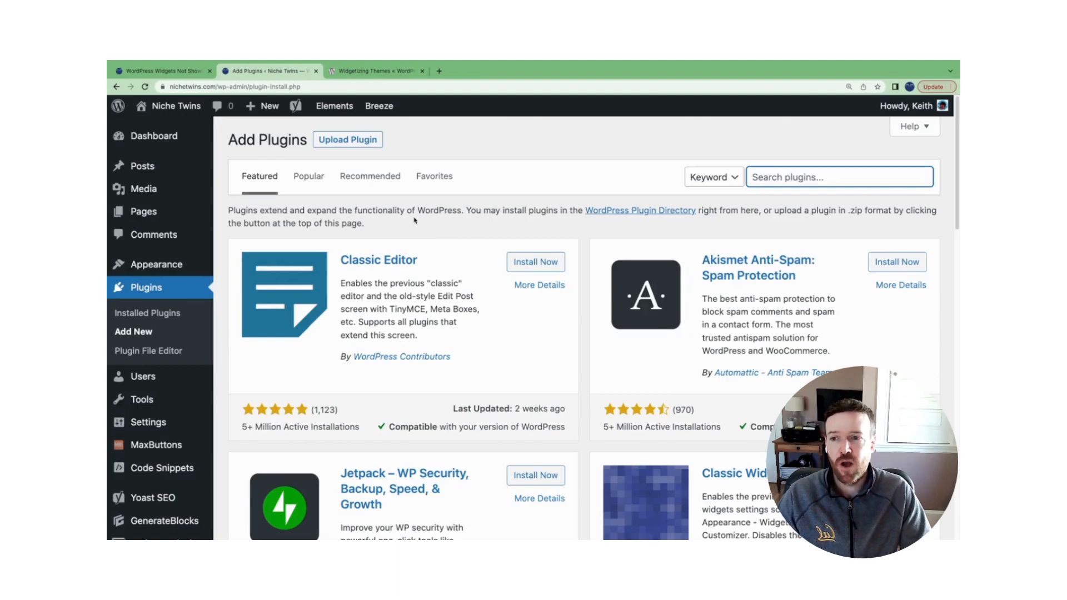
mouse_move(155, 263)
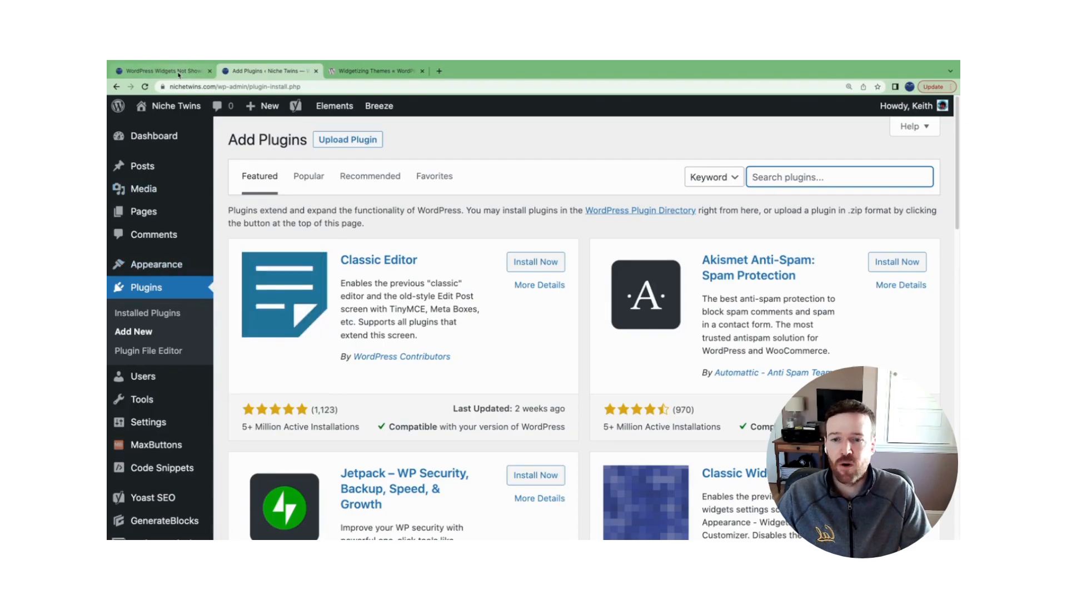
Read the article's Check Theme Layout Settings advice
click(162, 71)
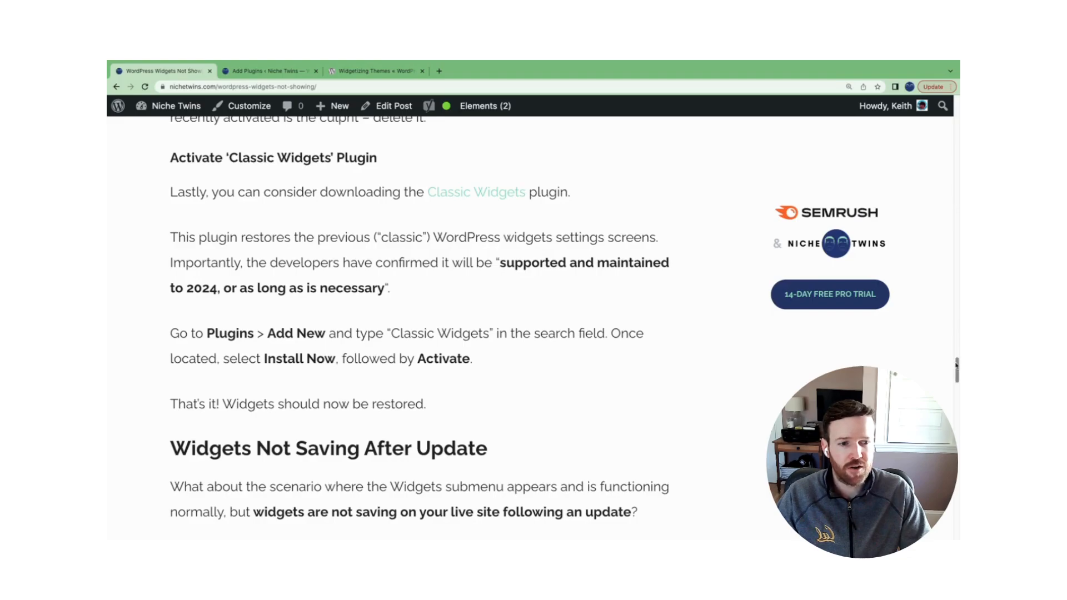
scroll(down, 3)
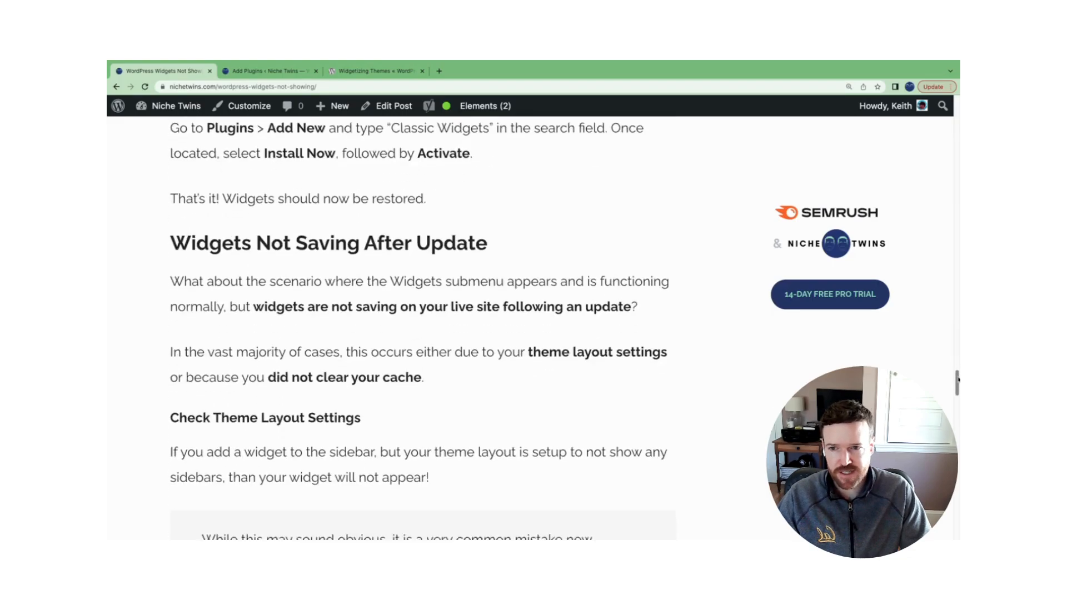
scroll(down, 3)
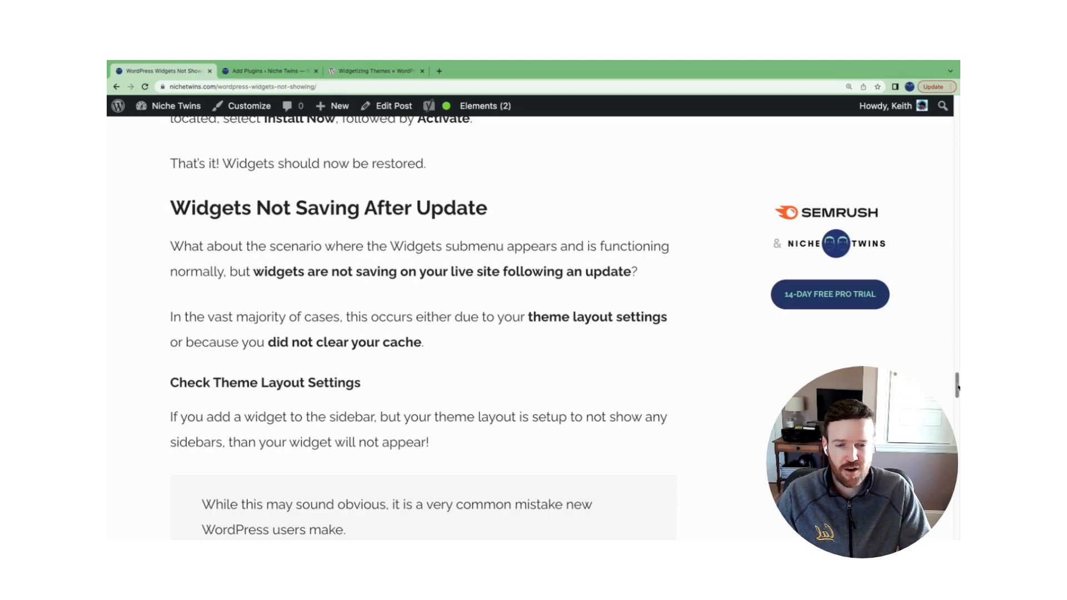
scroll(down, 3)
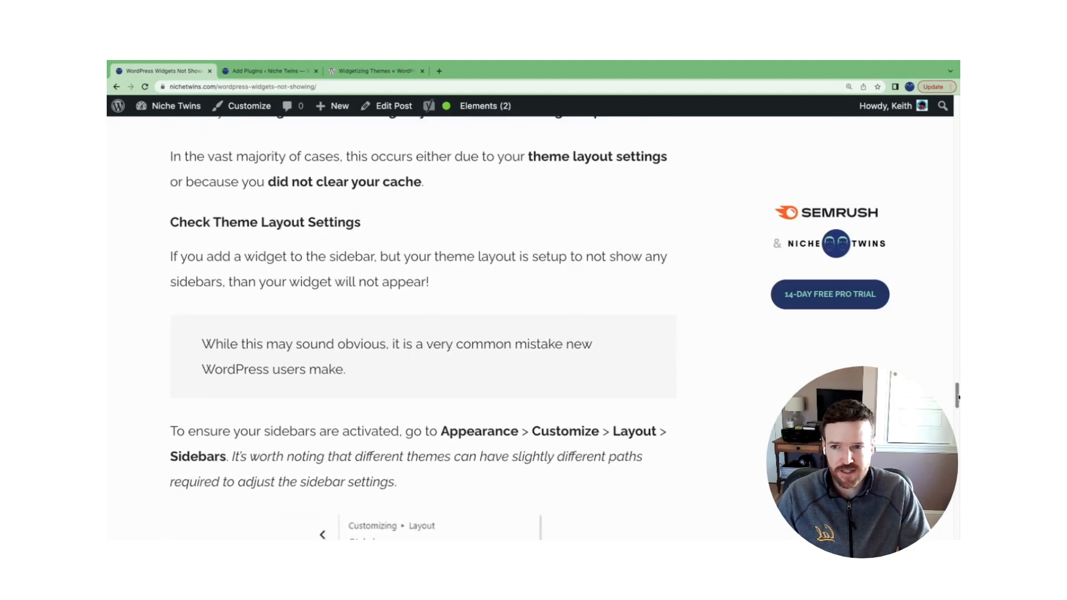
scroll(down, 3)
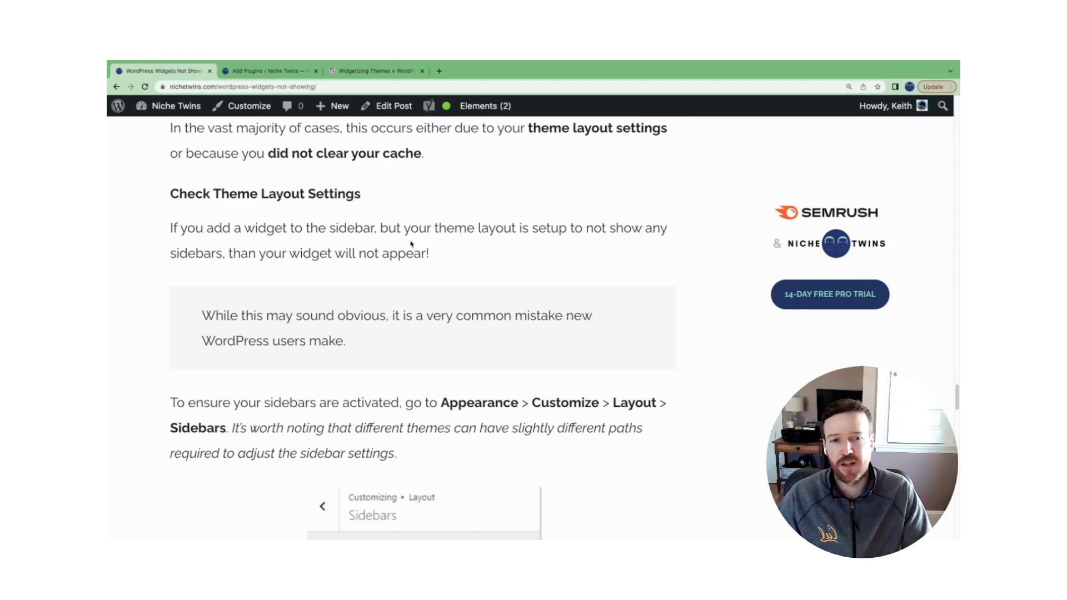
mouse_move(271, 160)
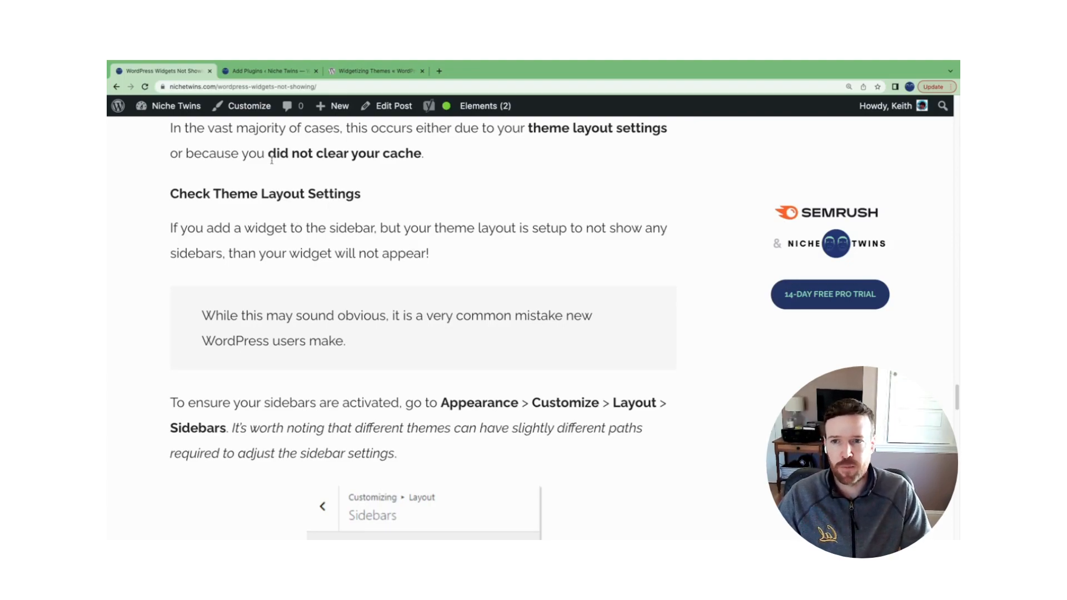
Switch to the admin tab to view the GeneratePress theme details
click(271, 71)
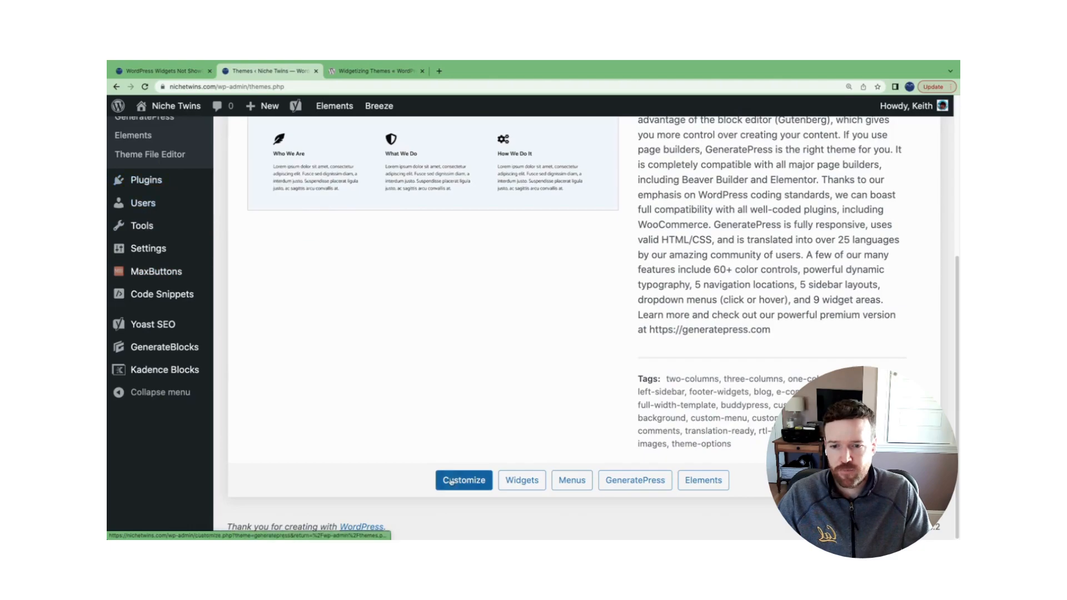
Enter the GeneratePress Customizer and reach Layout > Sidebars, showing Content / Sidebar
click(464, 480)
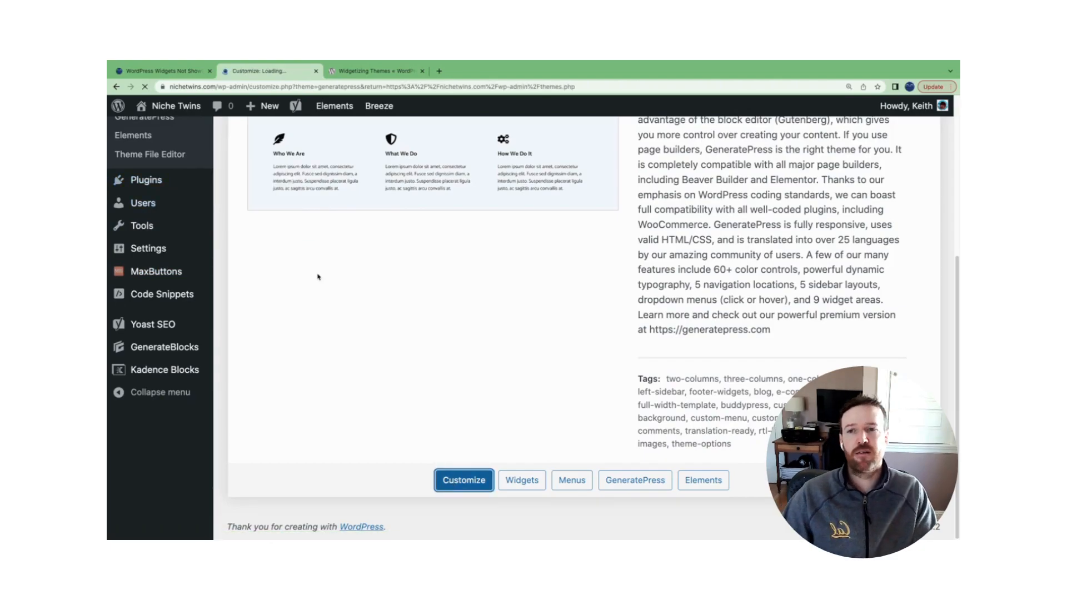
click(463, 479)
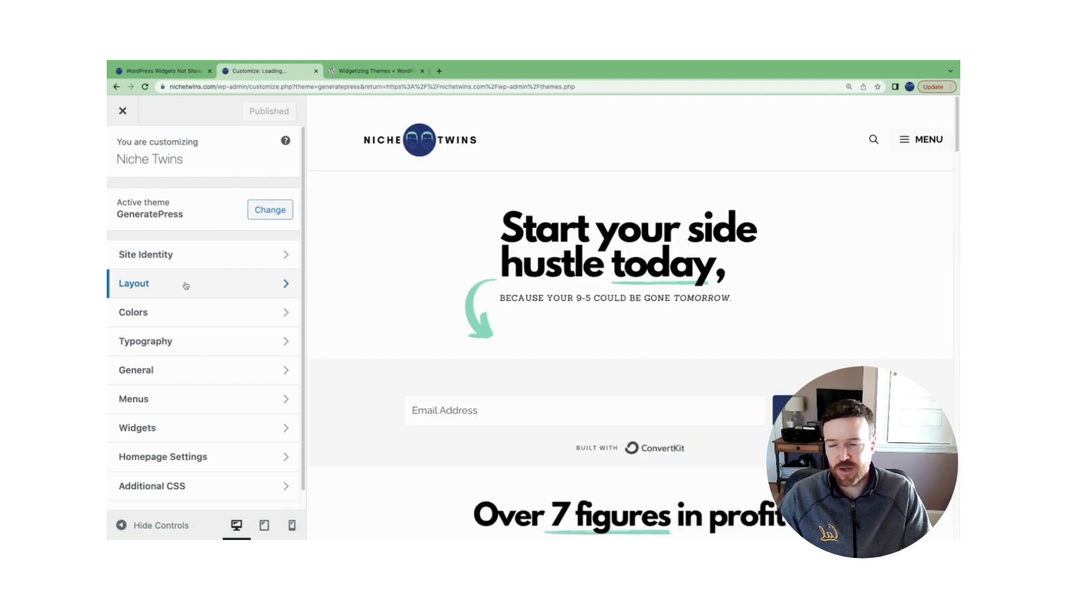
click(133, 284)
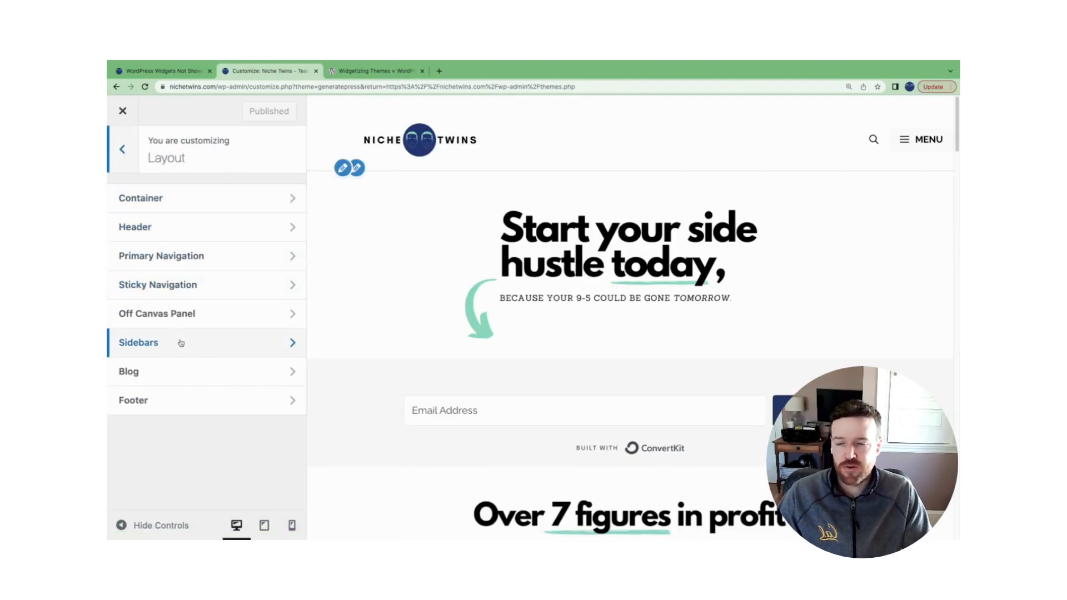
click(139, 342)
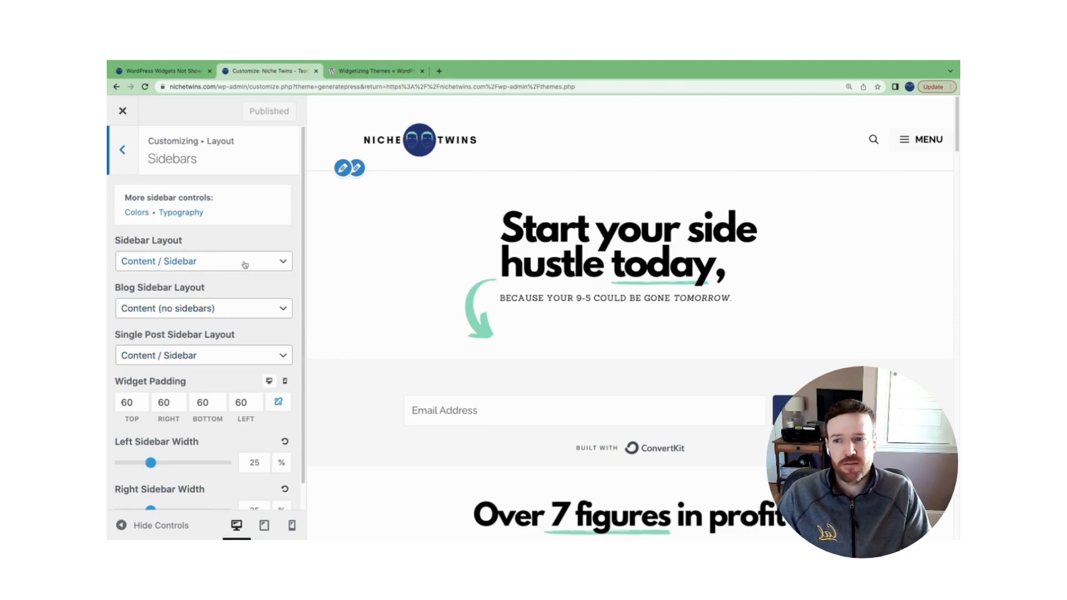
Review the Sidebar Layout choices, keep Content / Sidebar, and return to the article
click(203, 261)
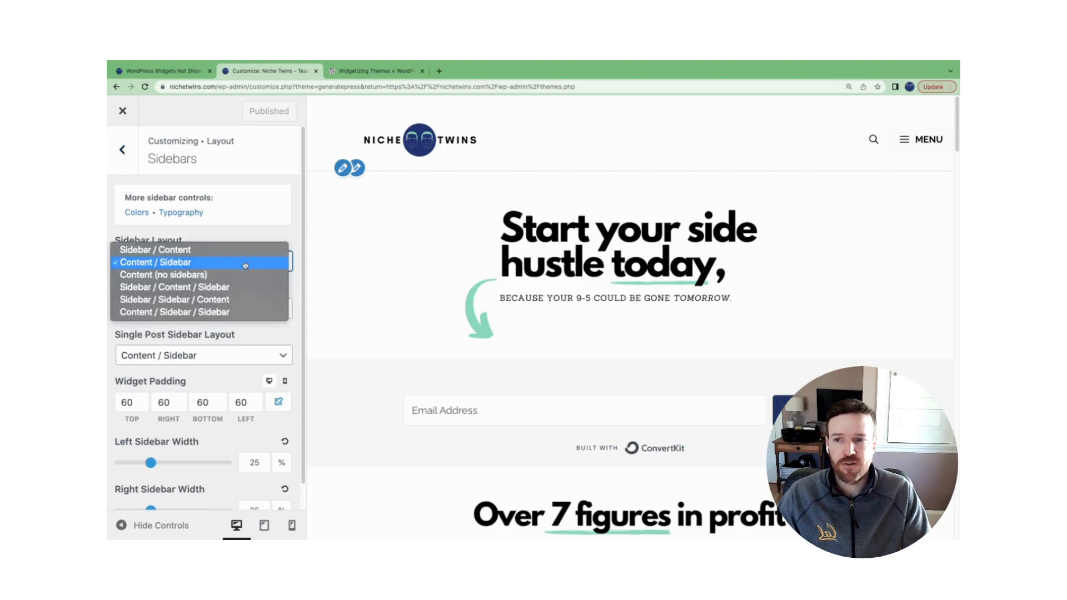
mouse_move(164, 274)
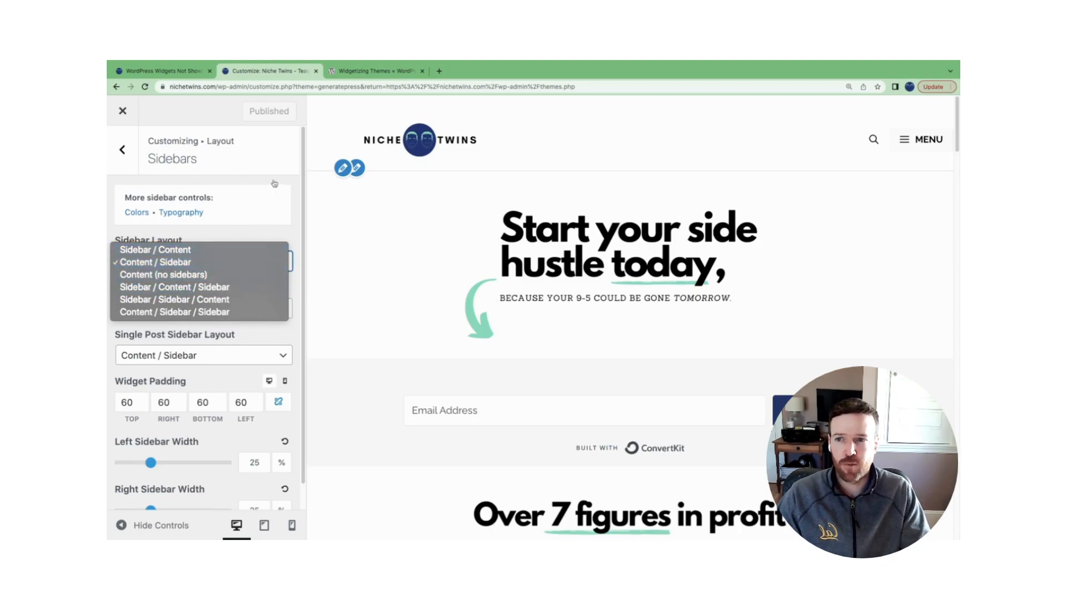
click(157, 261)
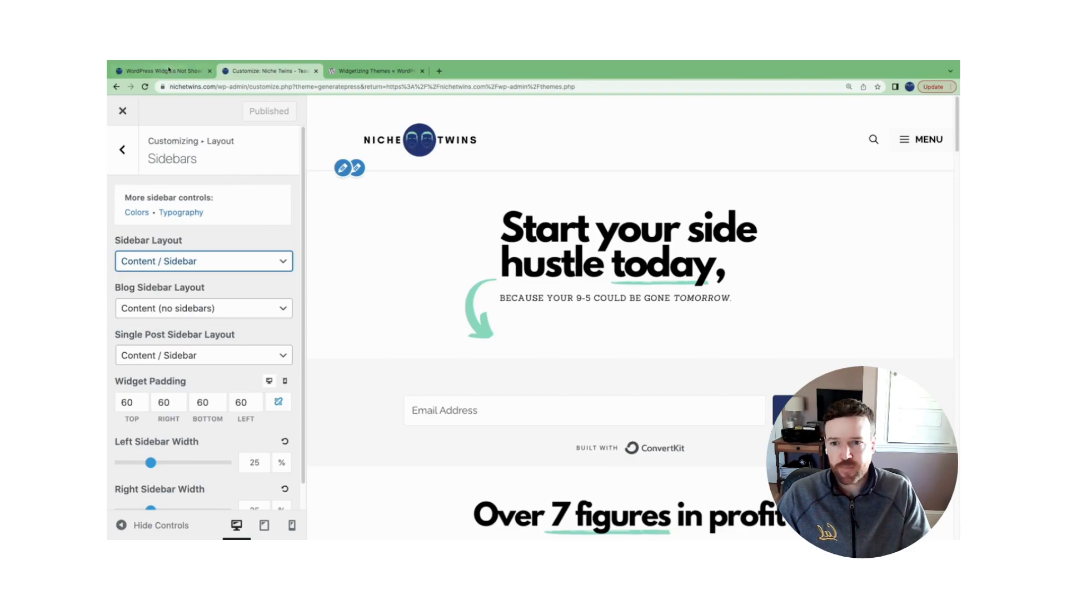
click(163, 71)
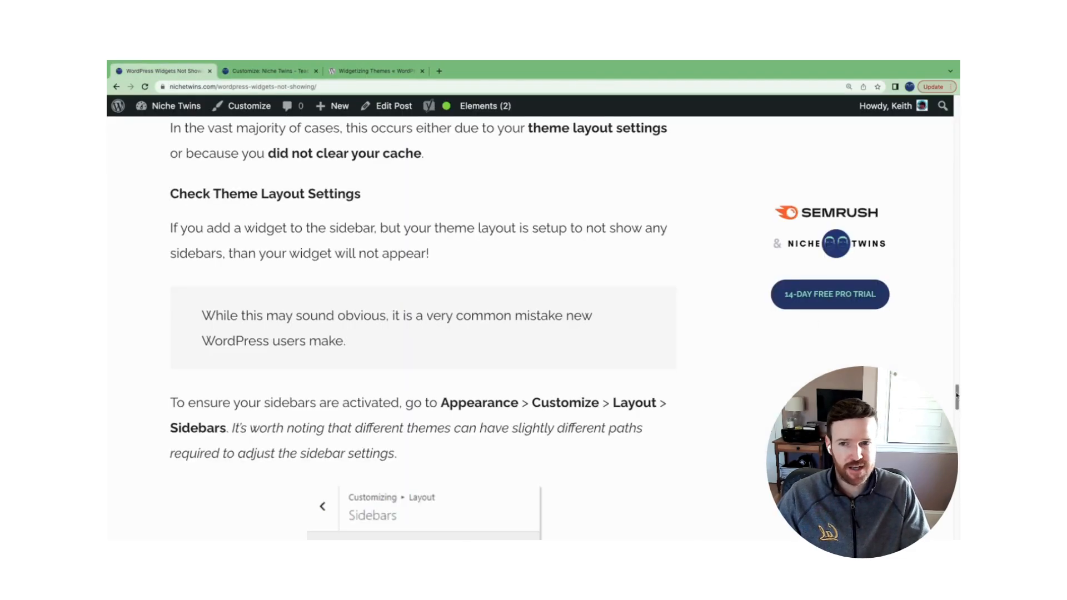
scroll(down, 3)
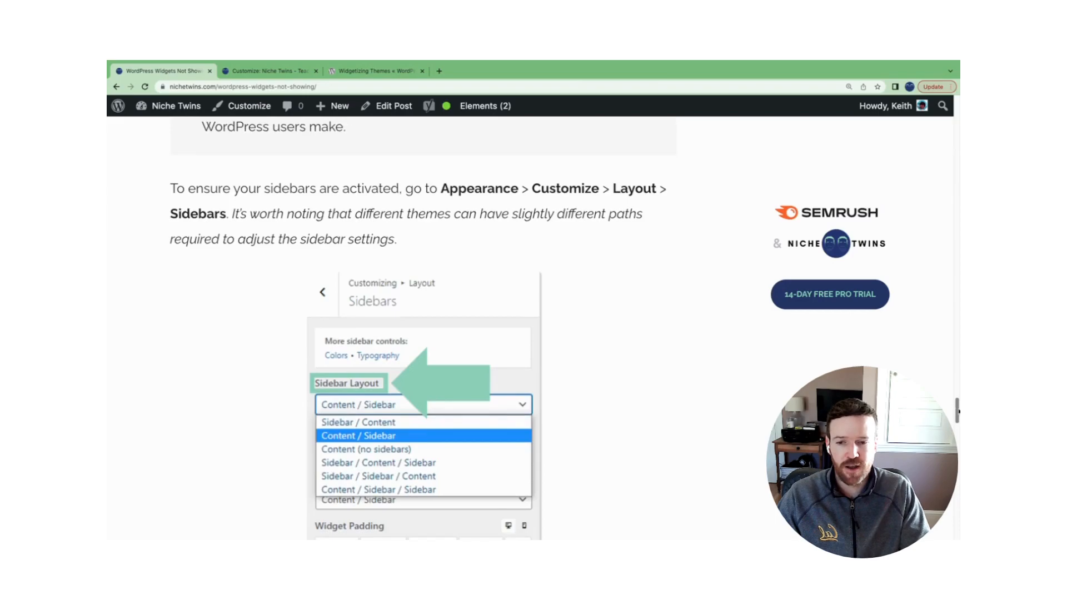
scroll(down, 3)
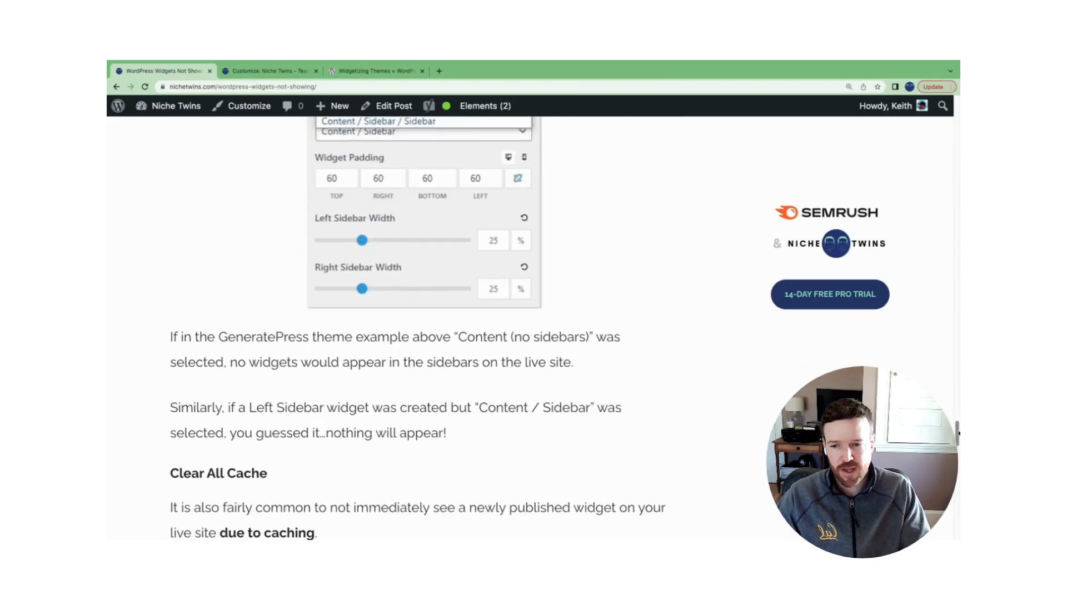
scroll(down, 3)
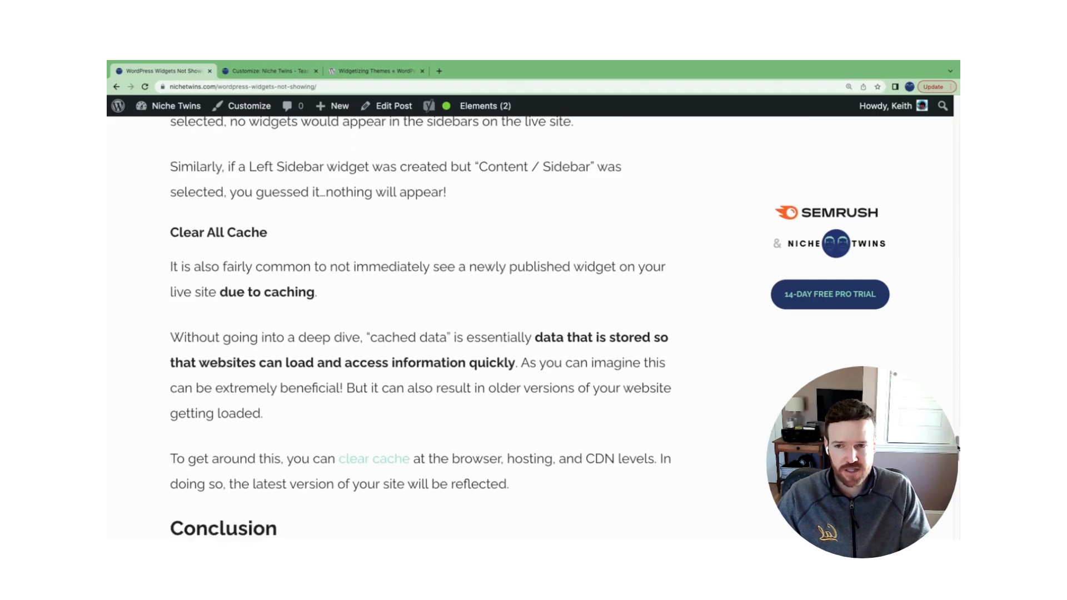
scroll(down, 3)
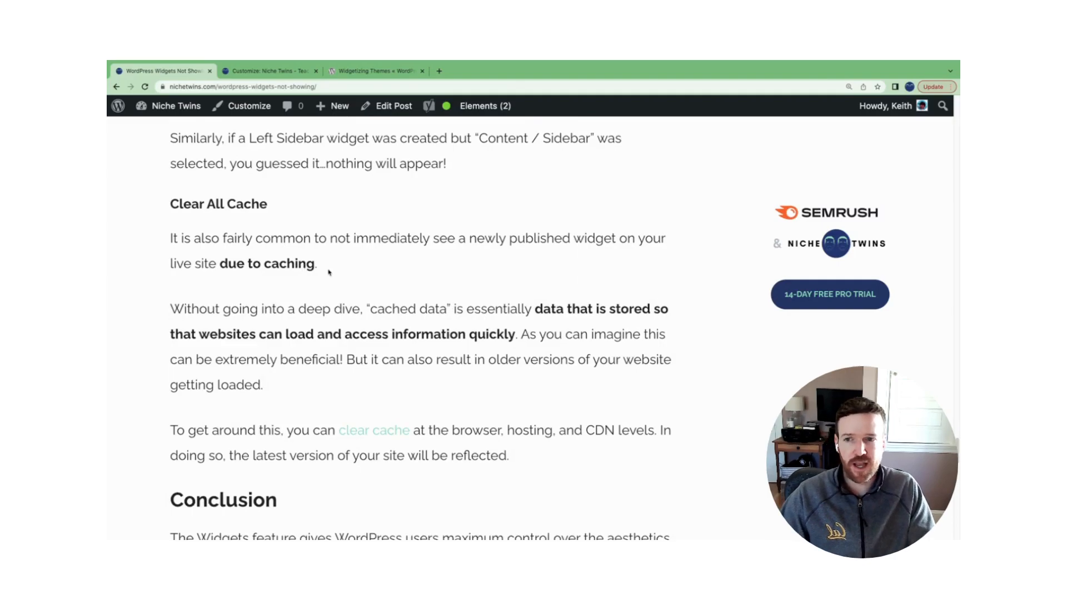